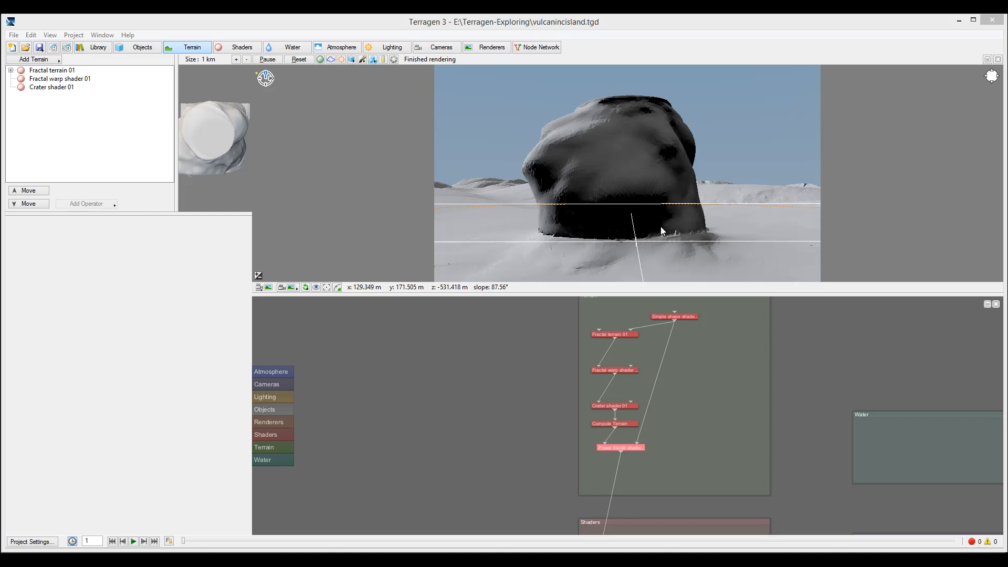
pyautogui.moveTo(657, 212)
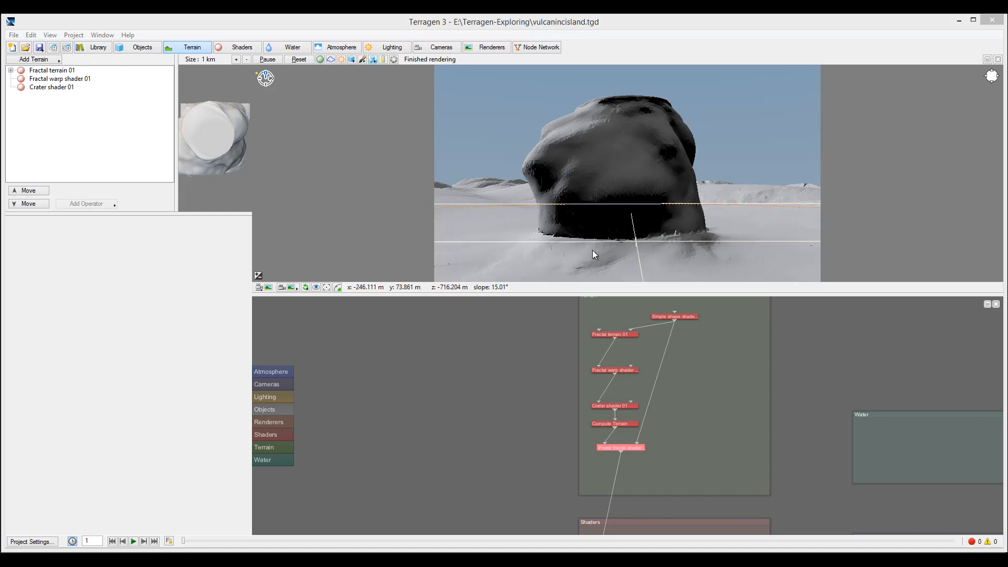
pyautogui.moveTo(704, 235)
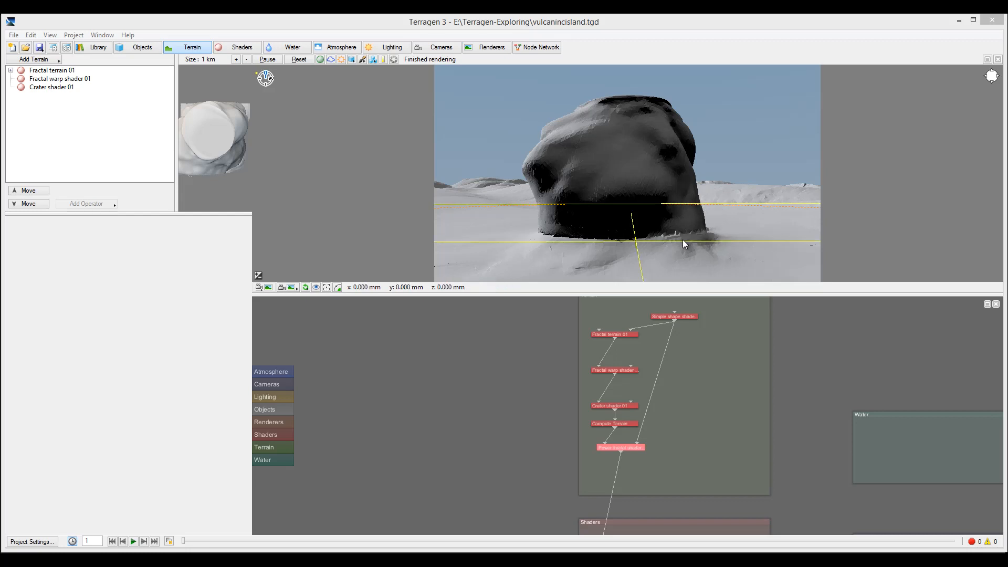
pyautogui.moveTo(699, 237)
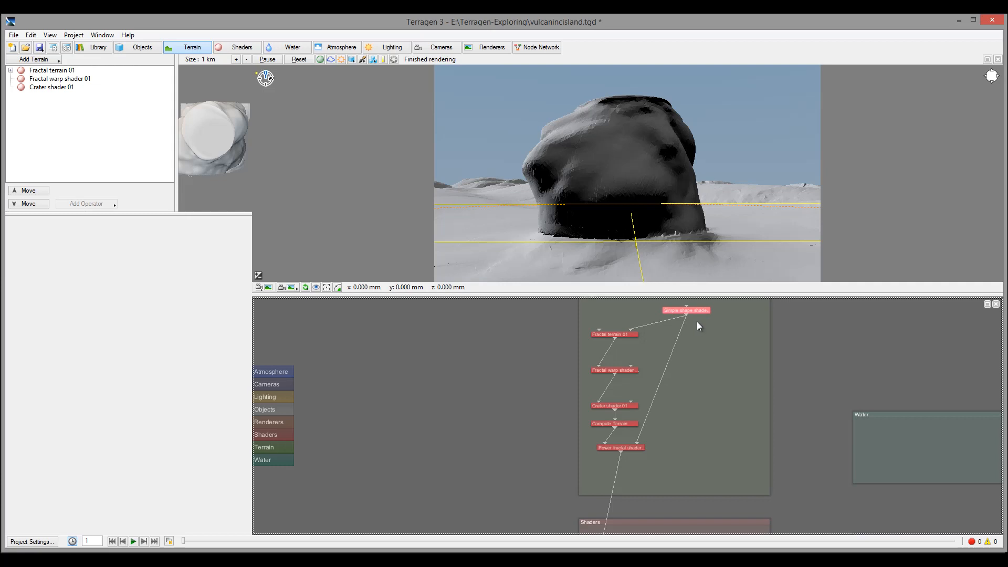
pyautogui.moveTo(705, 341)
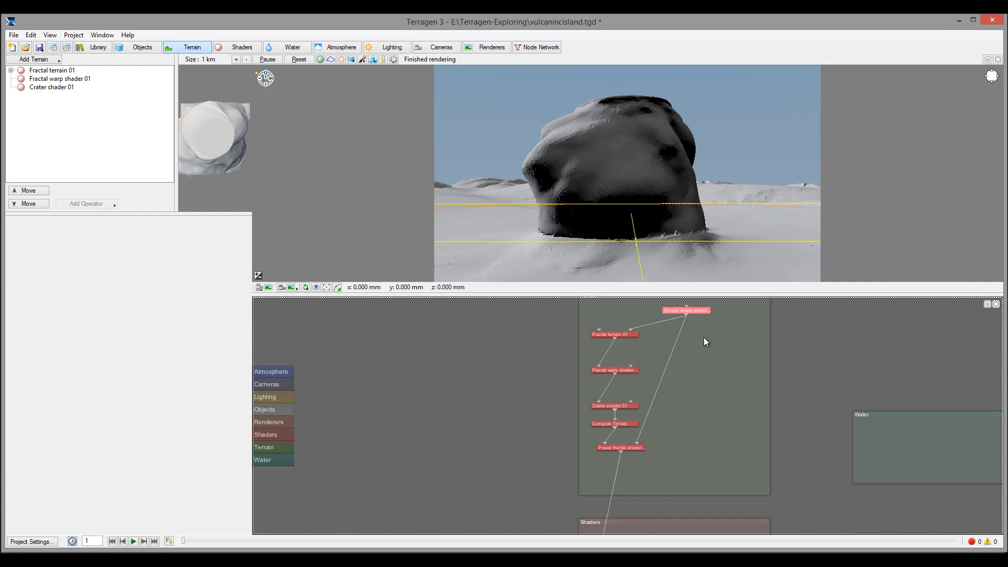
pyautogui.moveTo(713, 315)
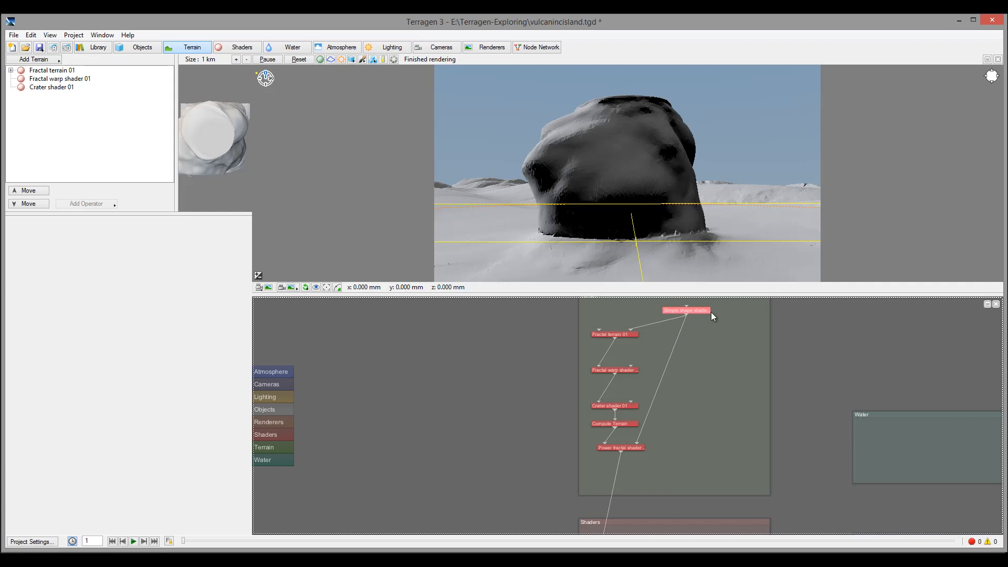
# - Create a Surface layer shader with its fractal breakup and place both nodes in the Terrain group
pyautogui.rightClick(711, 316)
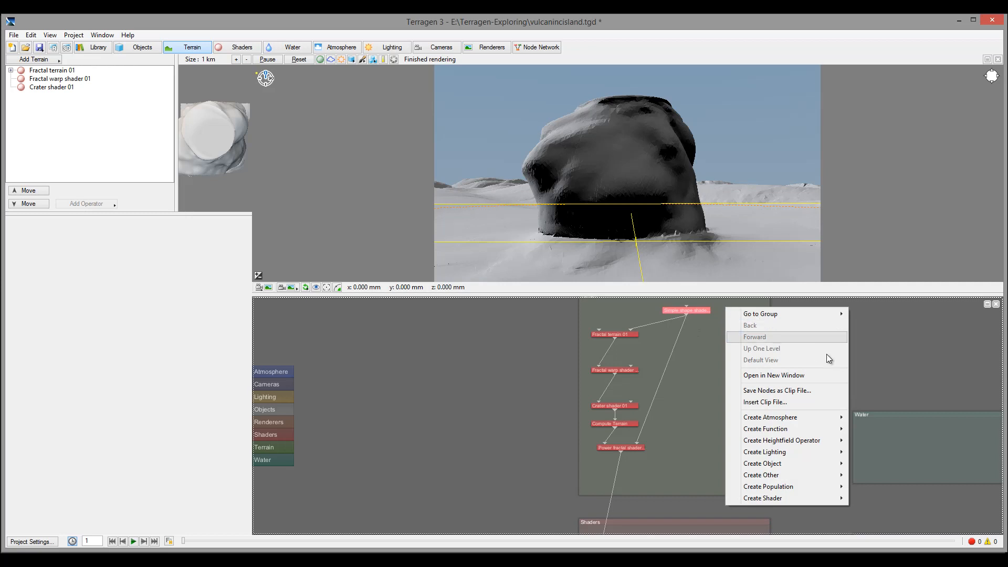
pyautogui.moveTo(764, 429)
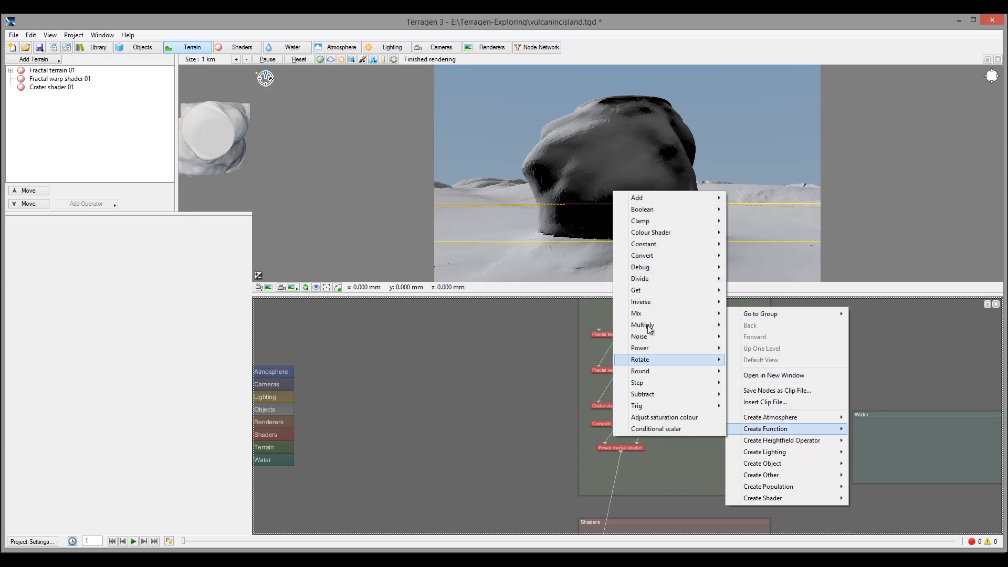
pyautogui.moveTo(636, 313)
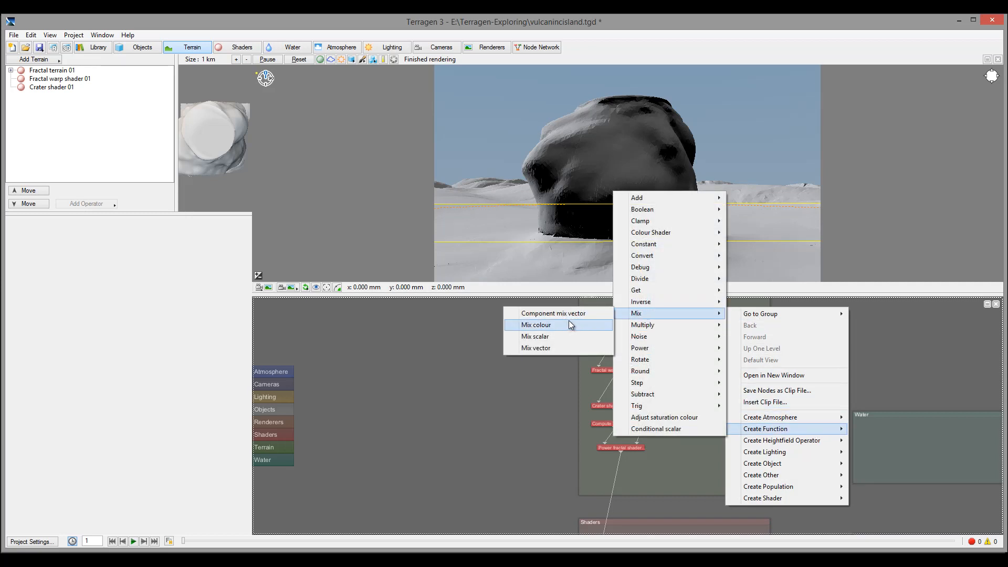
pyautogui.moveTo(556, 326)
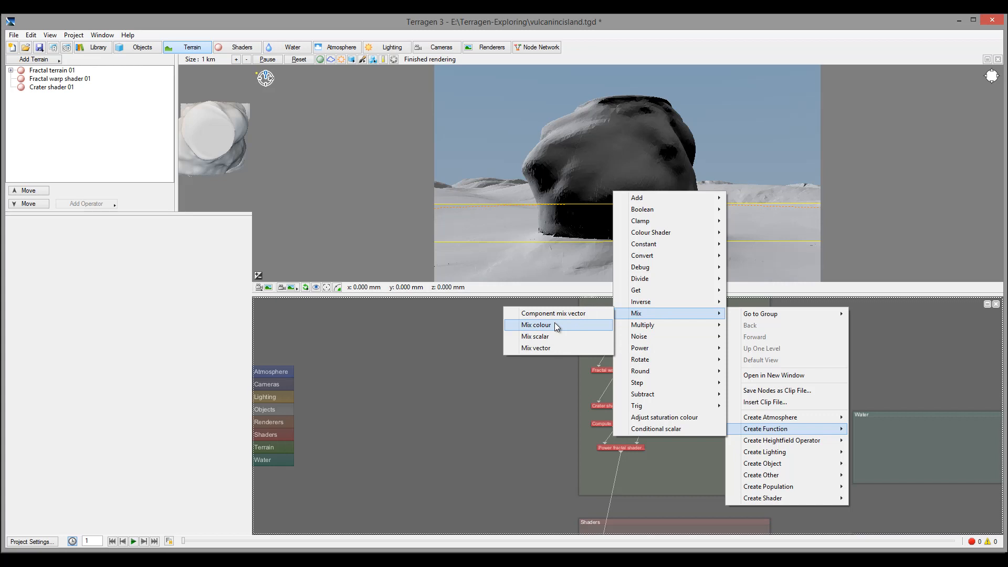
pyautogui.moveTo(715, 343)
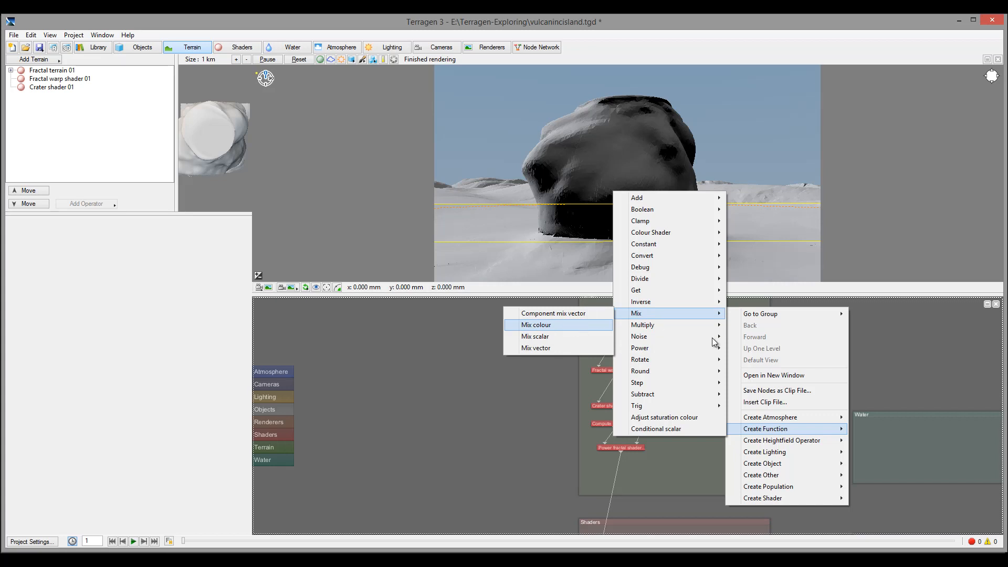
pyautogui.moveTo(762, 497)
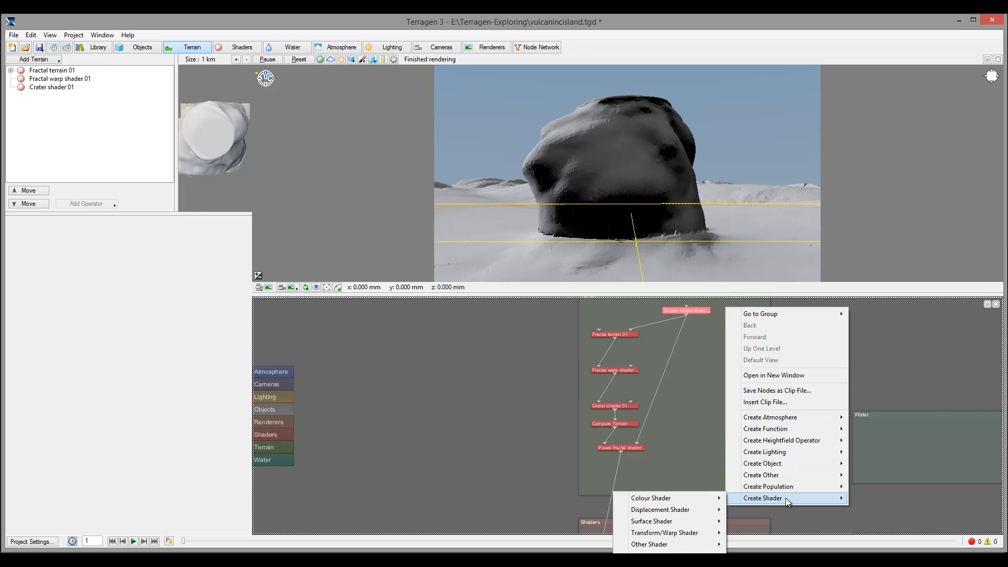
pyautogui.moveTo(650, 521)
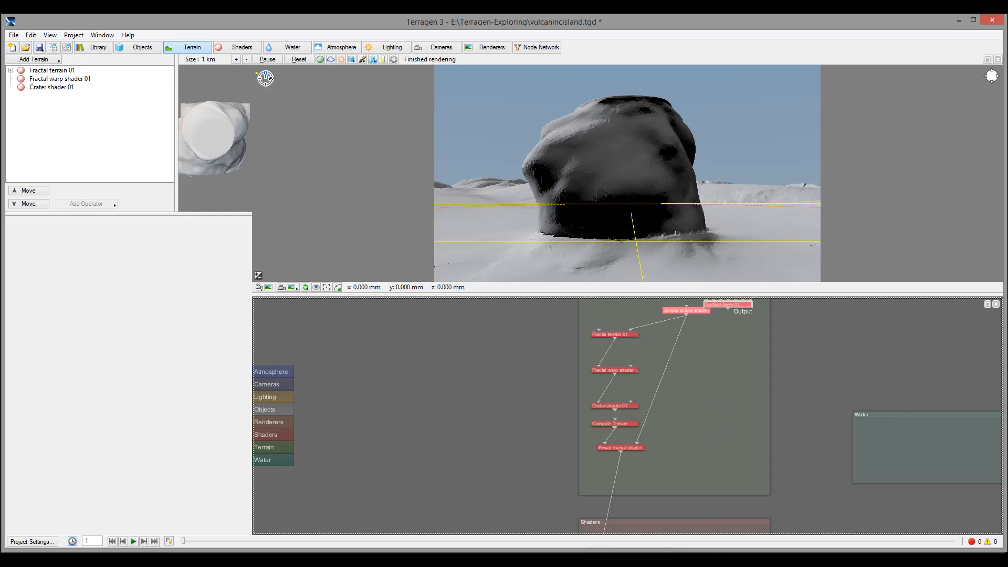
pyautogui.moveTo(726, 303); pyautogui.dragTo(709, 364)
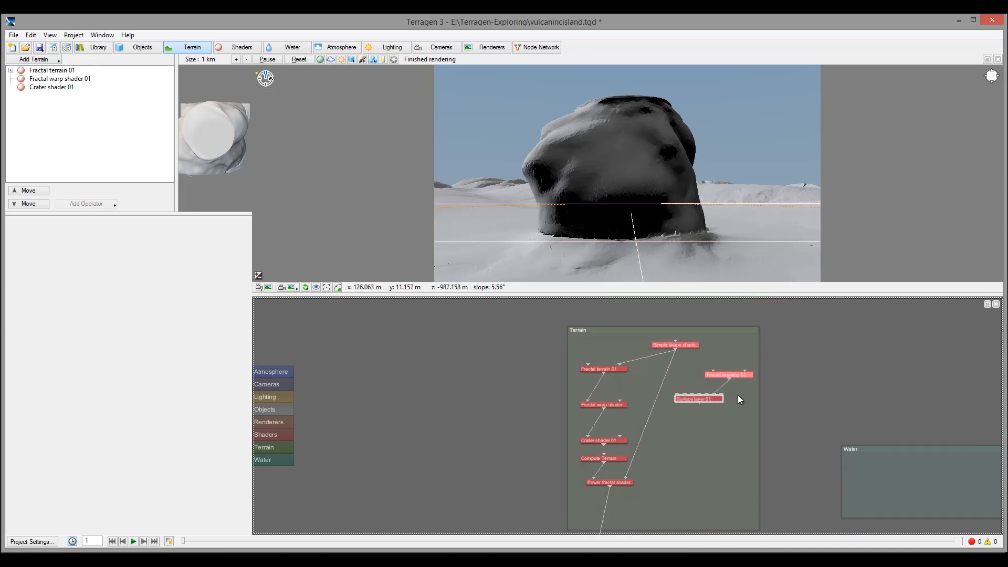
# - Open Surface layer 01's settings, review its Altitude and Slope constraints, and move the dialog aside
pyautogui.doubleClick(697, 397)
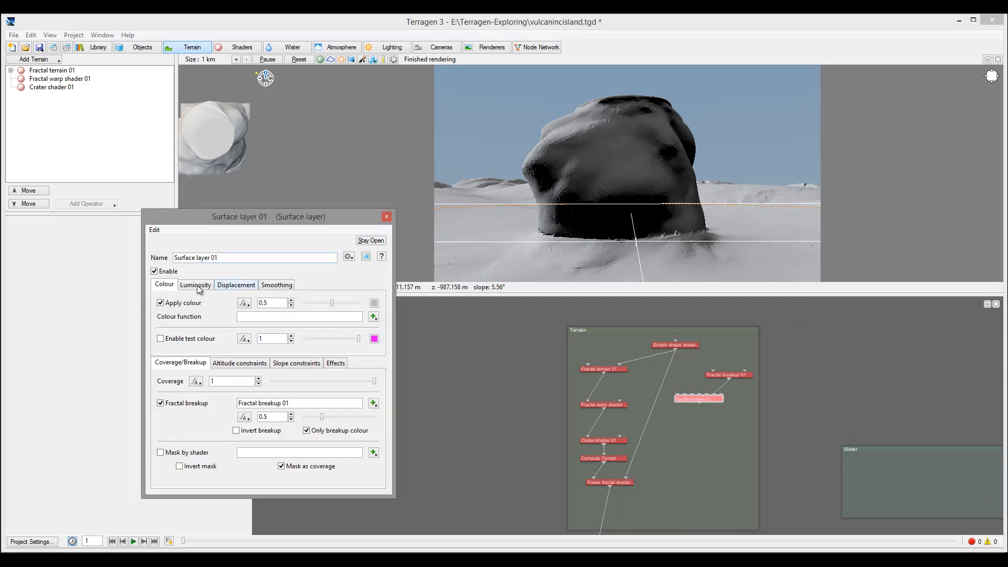
pyautogui.click(239, 362)
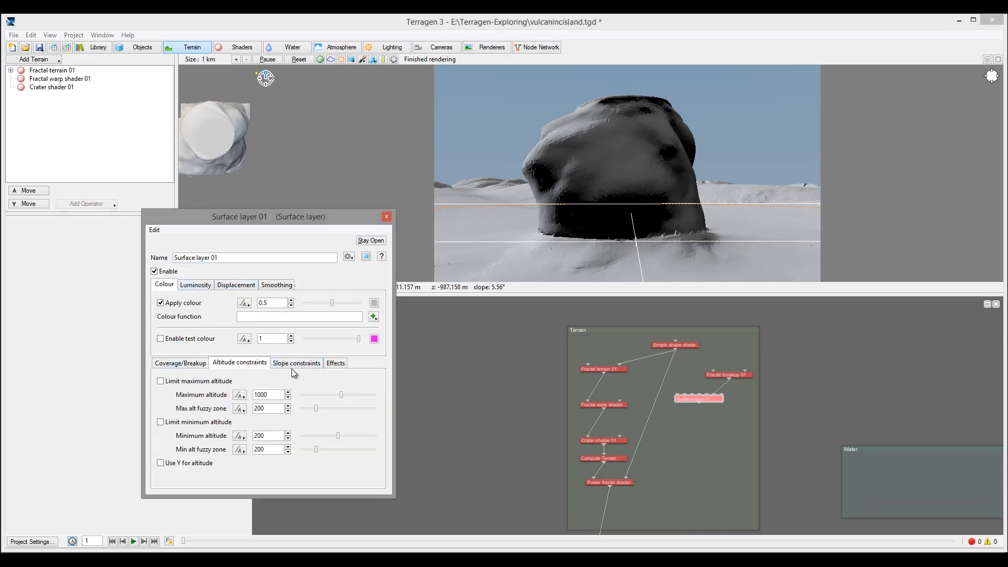
pyautogui.click(295, 362)
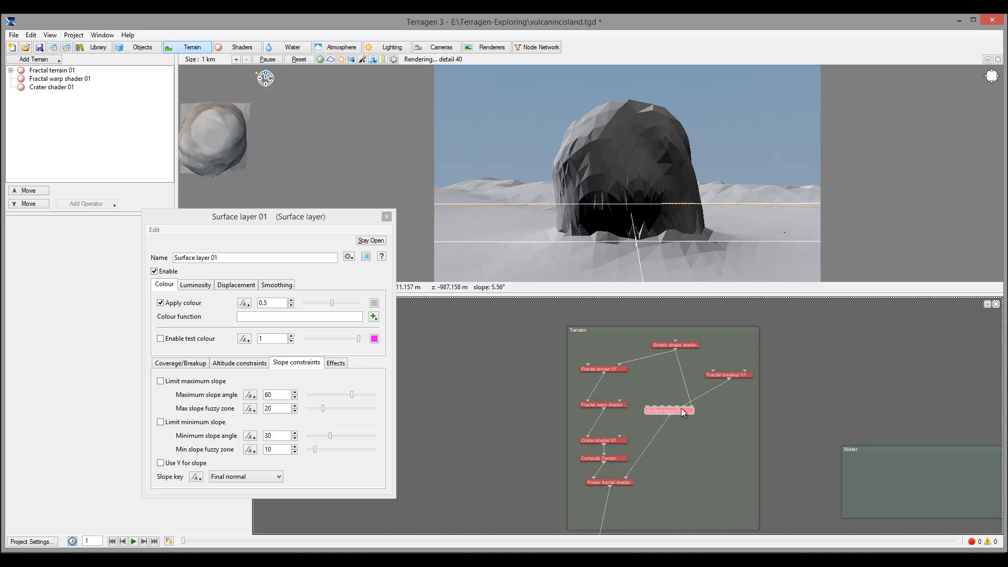
pyautogui.moveTo(630, 404)
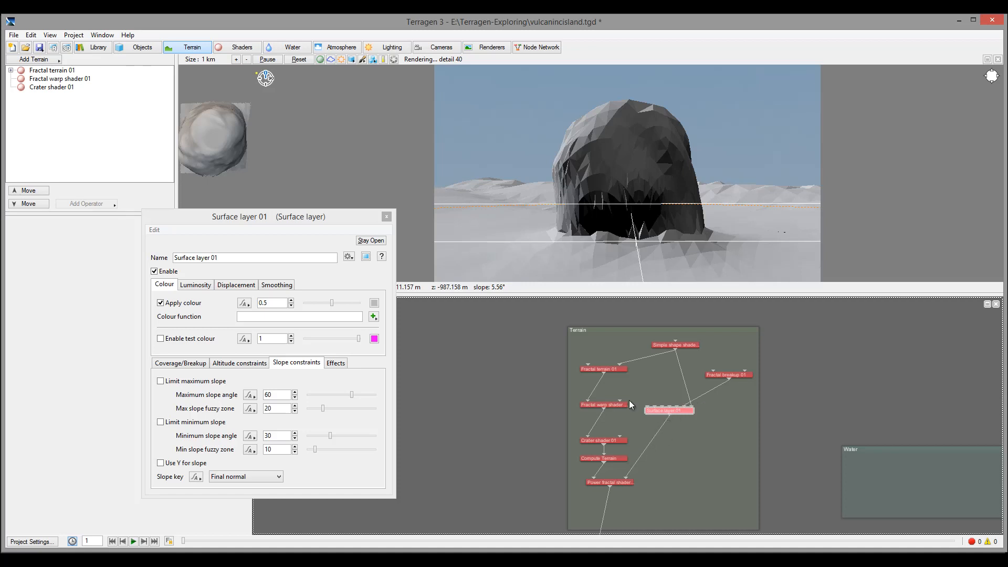
pyautogui.moveTo(240, 216); pyautogui.dragTo(197, 163)
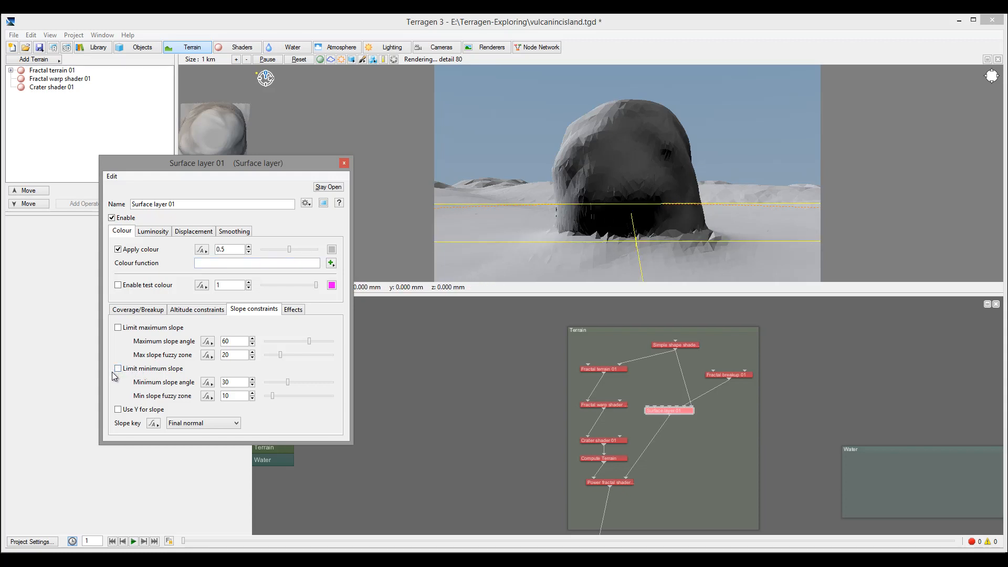
# - Enable Limit minimum altitude on Surface layer 01 with minimum altitude 15 and fuzzy zone 50
pyautogui.click(197, 309)
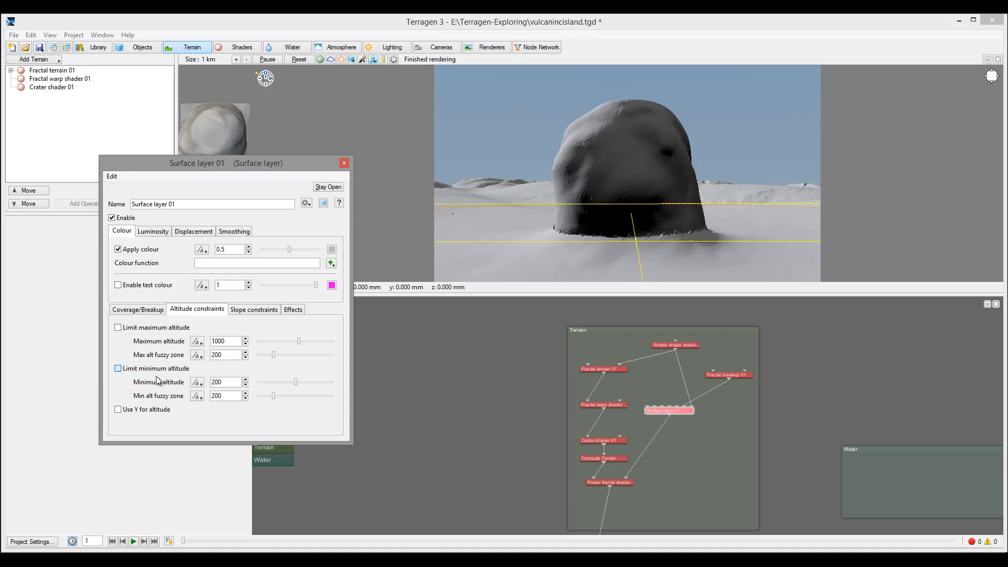
pyautogui.click(117, 369)
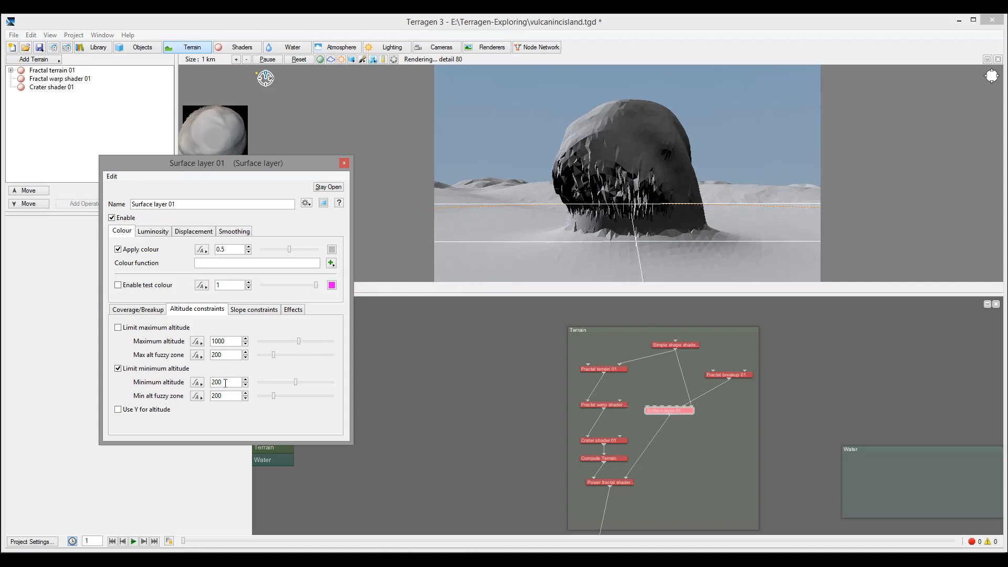
pyautogui.moveTo(603, 143)
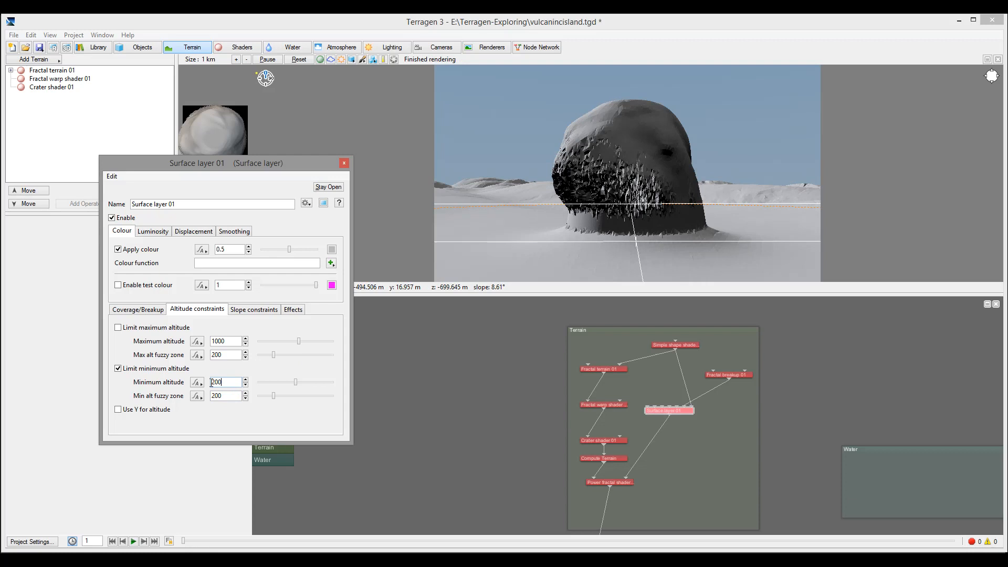
pyautogui.write('5')
pyautogui.click(226, 395)
pyautogui.write('100')
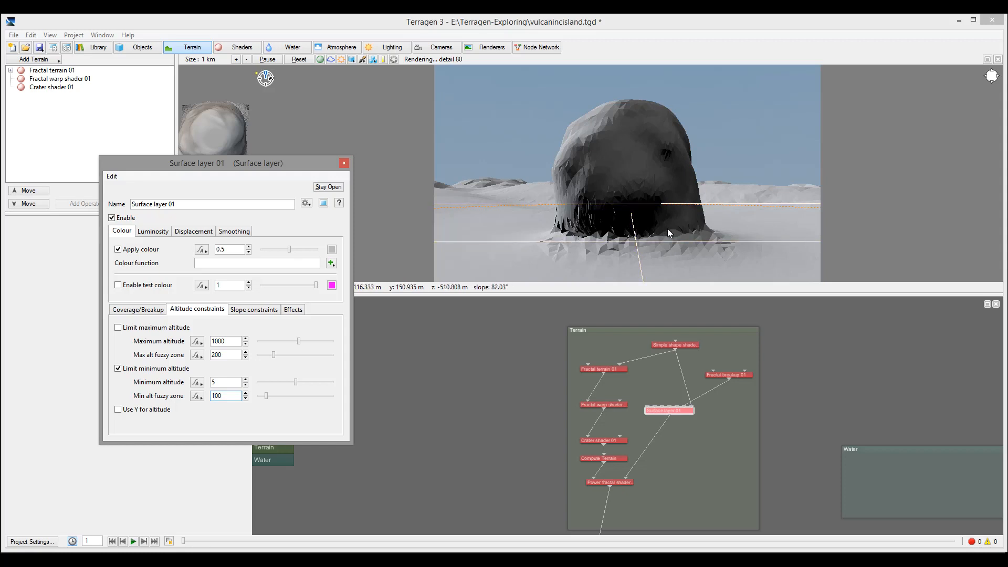
pyautogui.moveTo(693, 232)
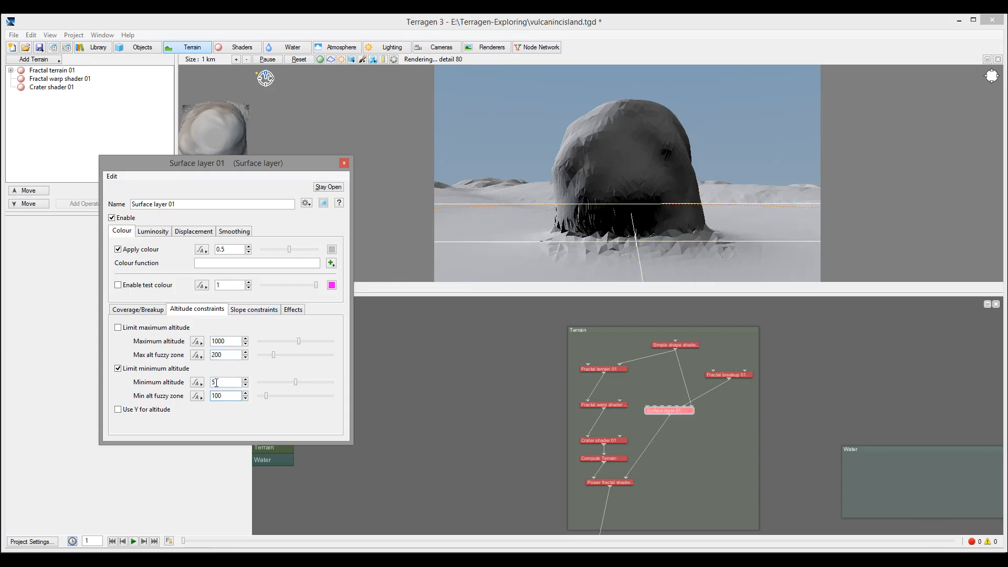
pyautogui.write('15')
pyautogui.click(227, 395)
pyautogui.write('50')
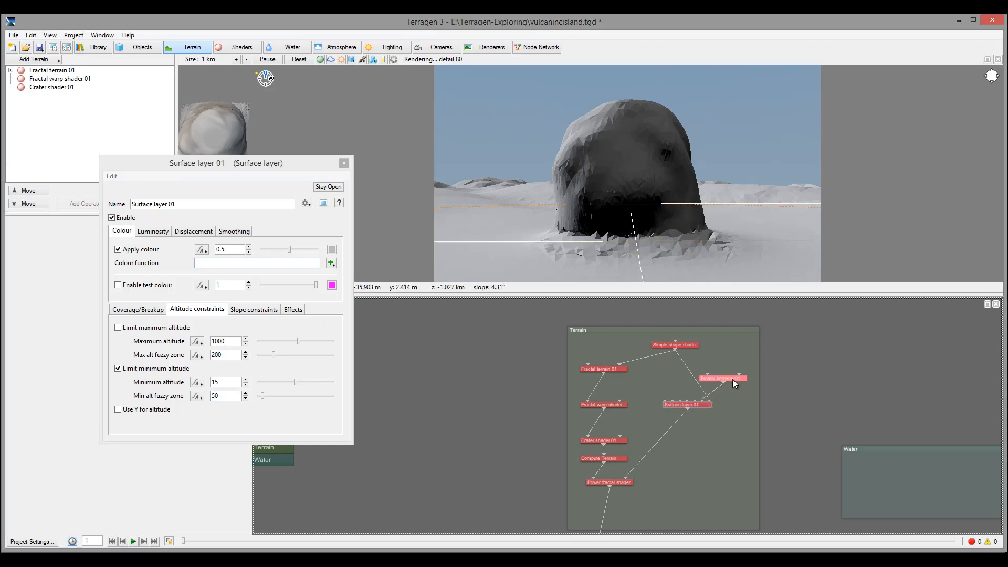
# - Duplicate Compute Terrain and the power fractal shader, chaining them after the first fractal shader
pyautogui.click(343, 163)
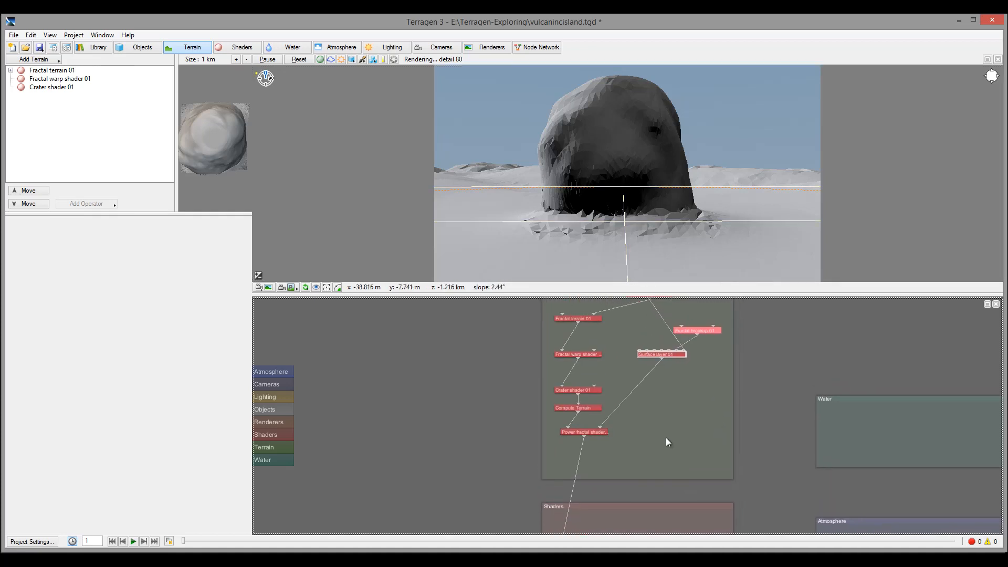
pyautogui.moveTo(583, 432)
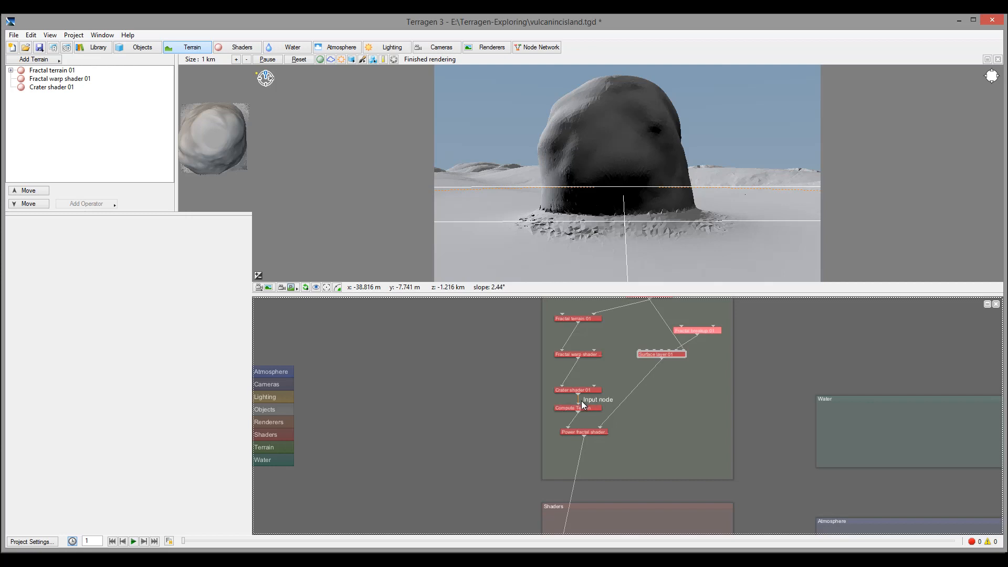
pyautogui.moveTo(614, 457)
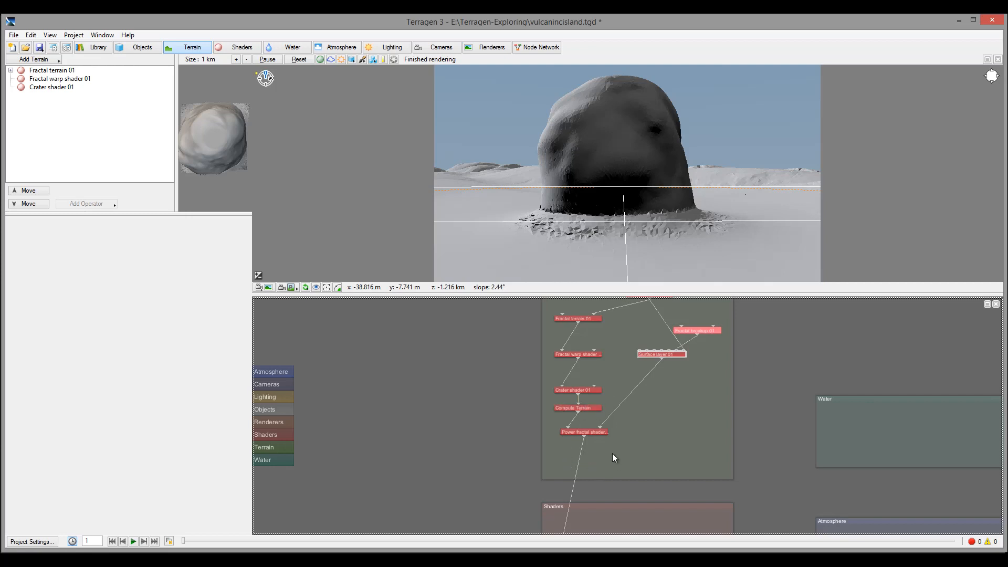
pyautogui.moveTo(587, 415)
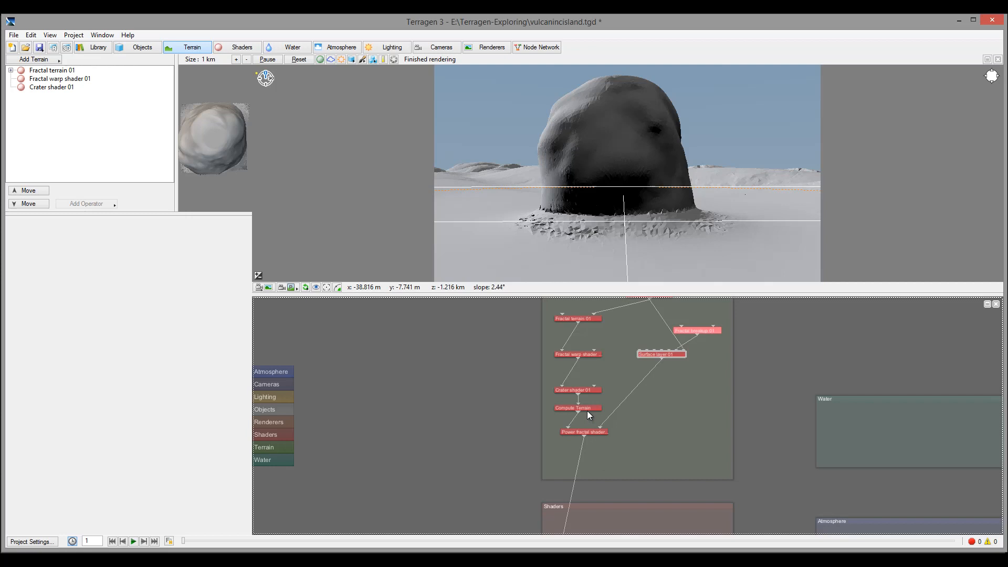
pyautogui.click(577, 407)
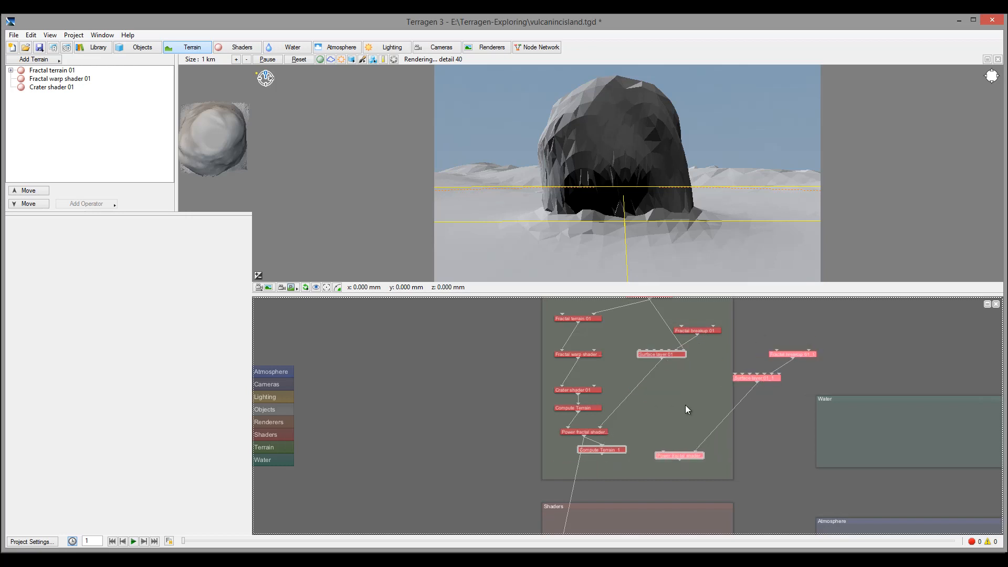
pyautogui.moveTo(681, 426)
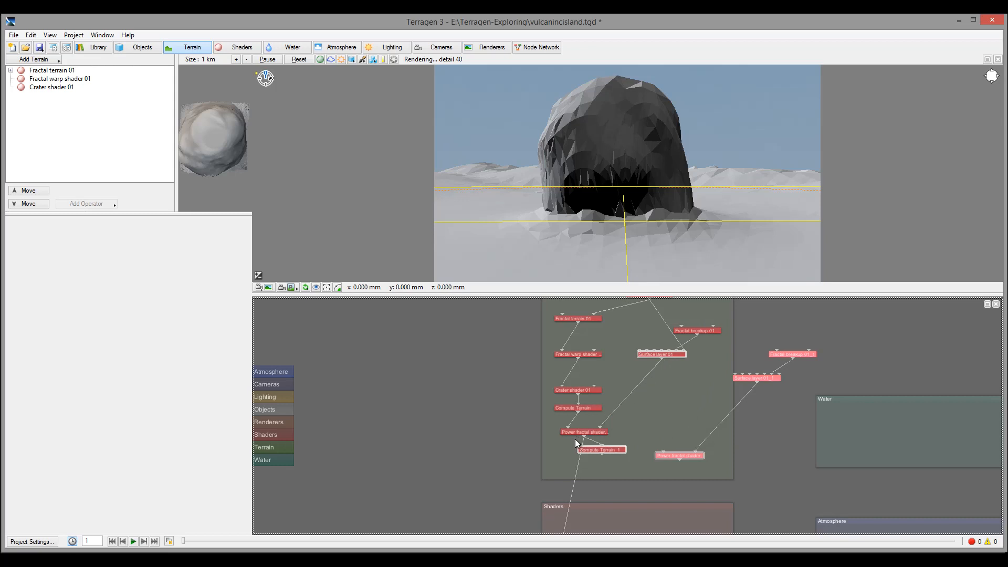
pyautogui.moveTo(598, 449)
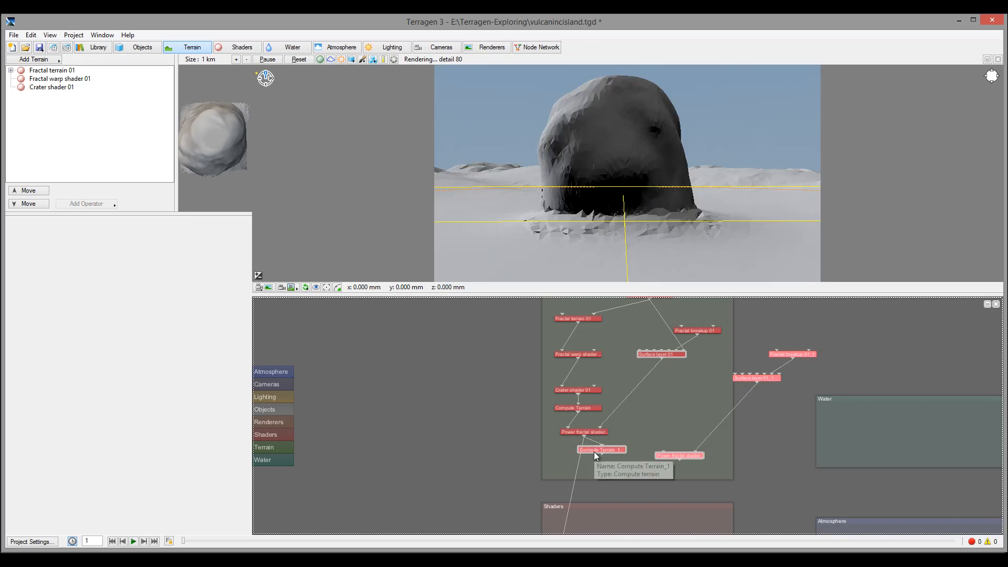
pyautogui.moveTo(613, 462)
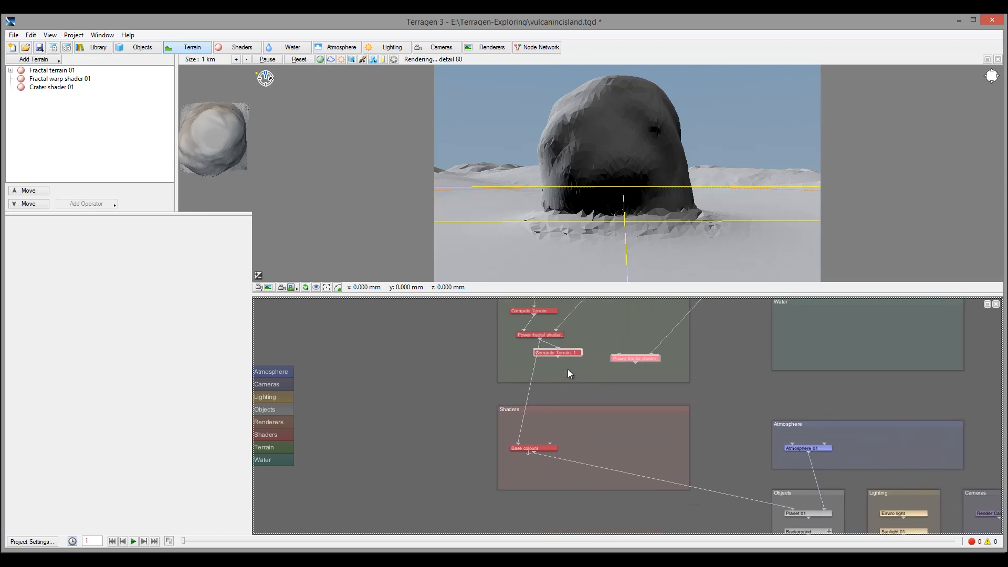
pyautogui.moveTo(558, 360)
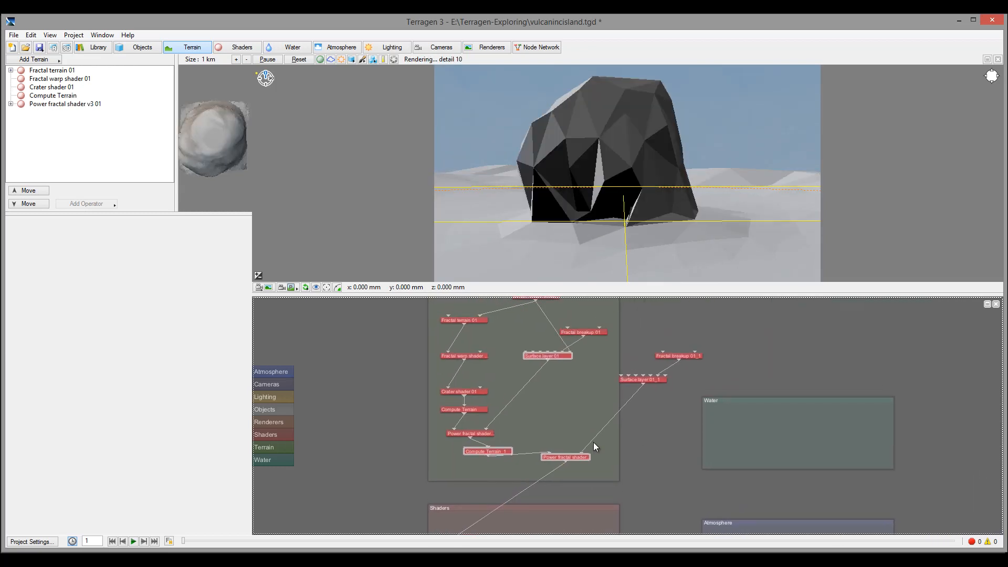
# - Give Power fractal shader v3 01_1 feature scale 5, smallest scale 1 and 12 noise octaves
pyautogui.doubleClick(564, 457)
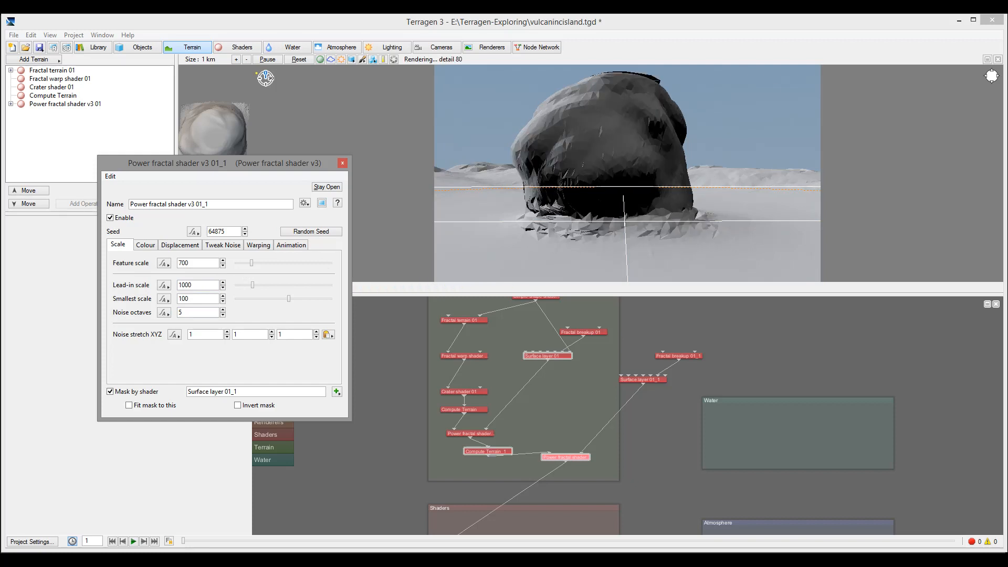
pyautogui.click(197, 263)
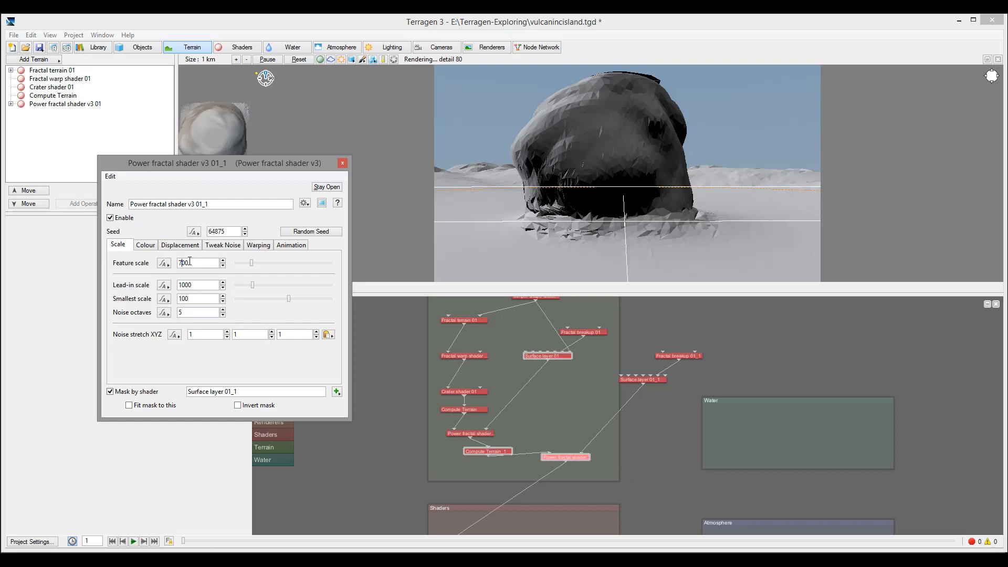
pyautogui.tripleClick(196, 262)
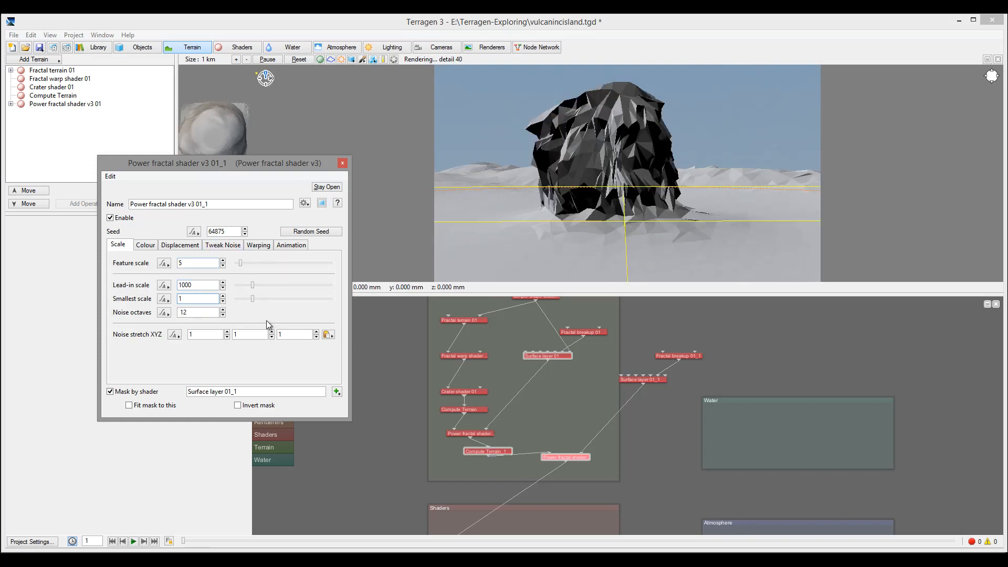
pyautogui.click(179, 245)
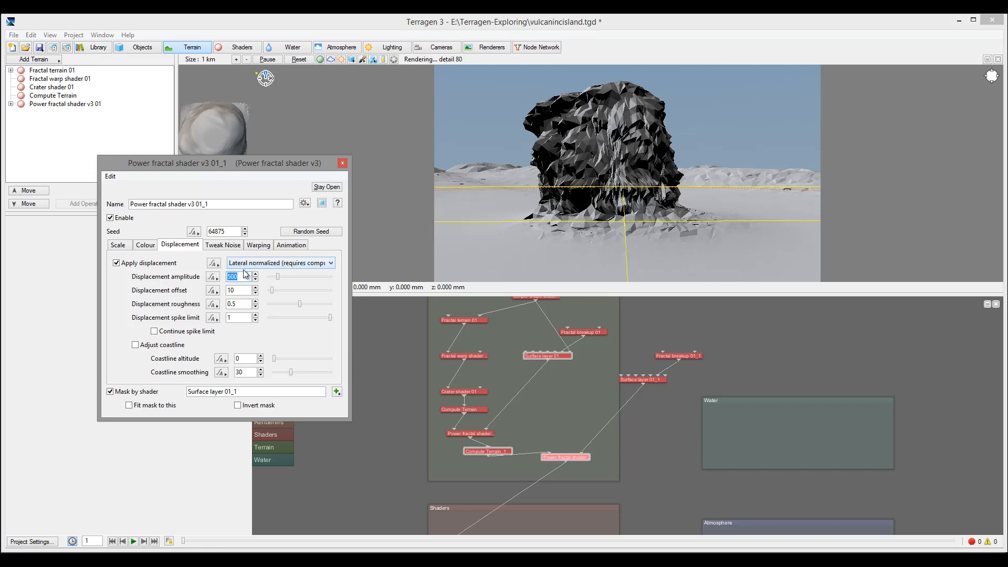
# - Set the copied fractal's displacement amplitude to 50 and its noise flavour to Voronoi billows
pyautogui.write('50')
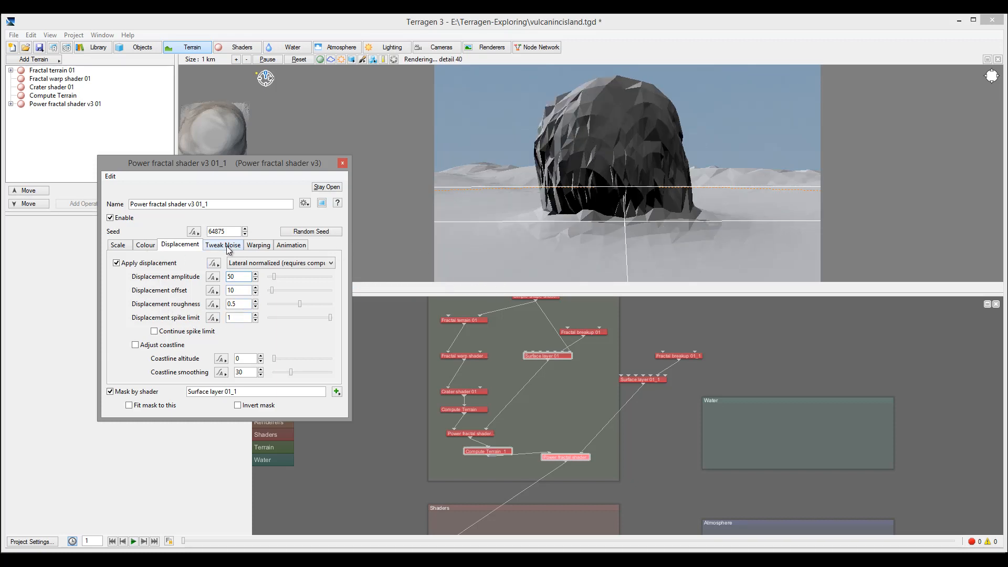
pyautogui.click(222, 244)
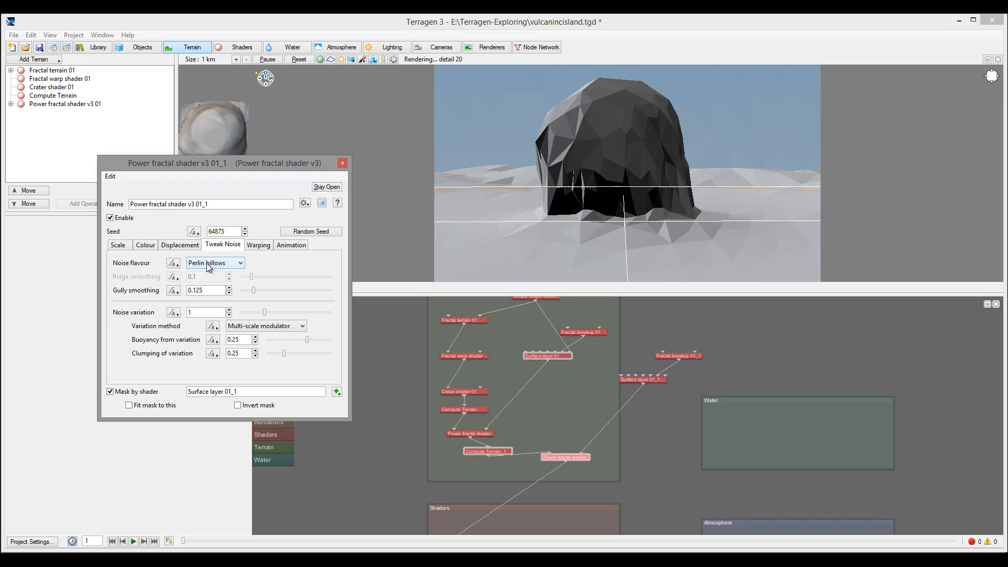
pyautogui.click(214, 262)
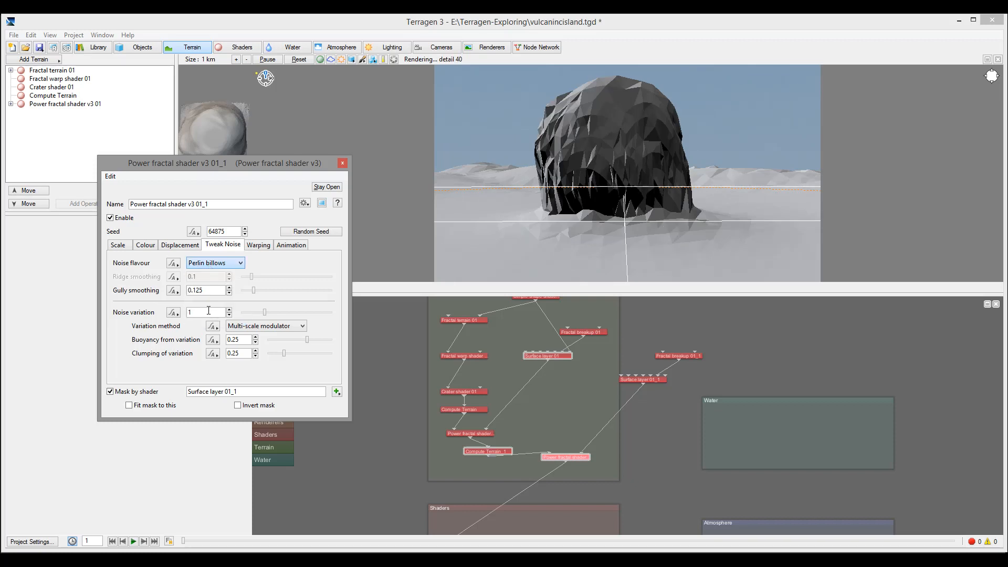
pyautogui.click(215, 262)
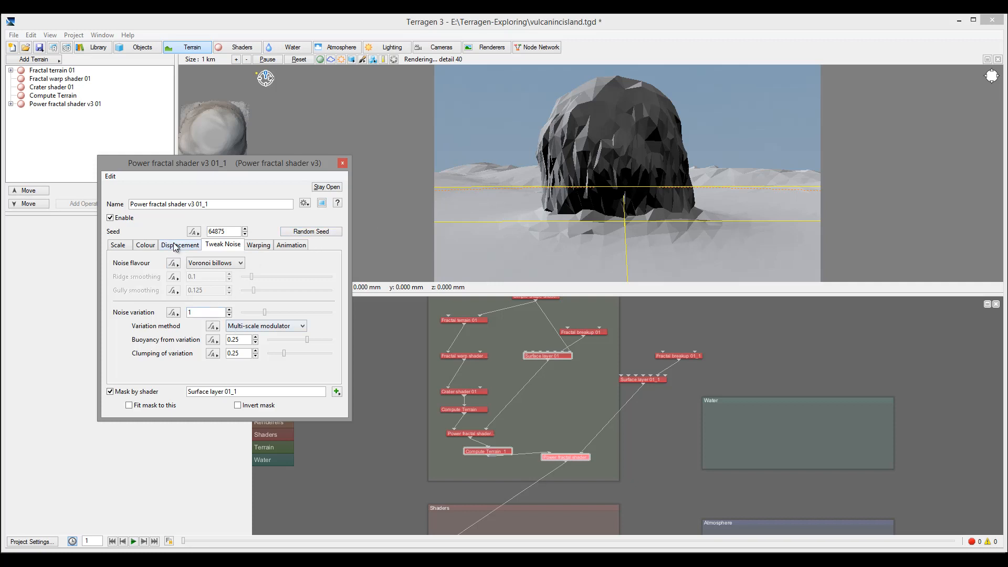
pyautogui.click(222, 244)
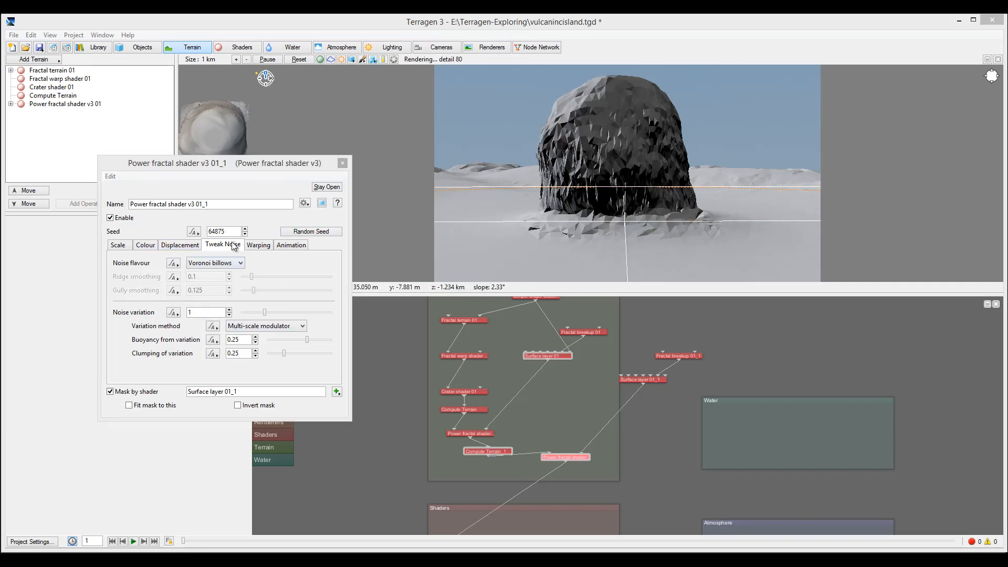
# - Adjust the copied fractal's displacement roughness slider to 0.625
pyautogui.click(180, 245)
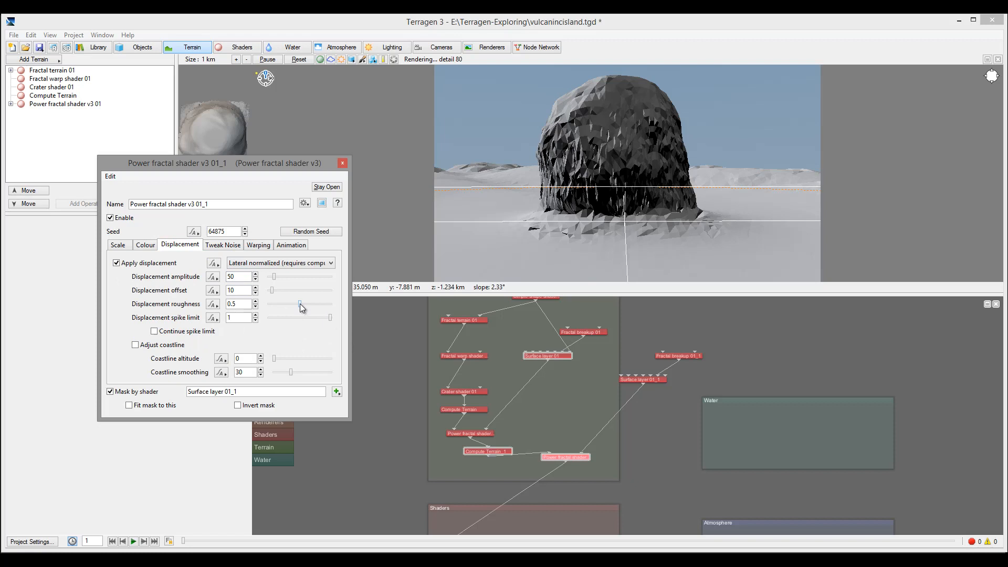
pyautogui.moveTo(297, 303); pyautogui.dragTo(306, 304)
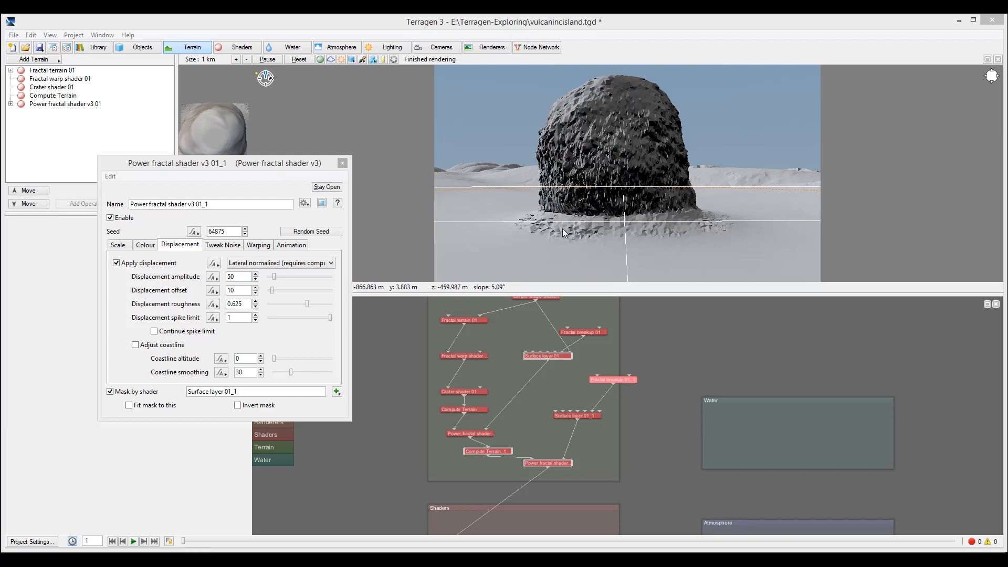
pyautogui.moveTo(766, 245)
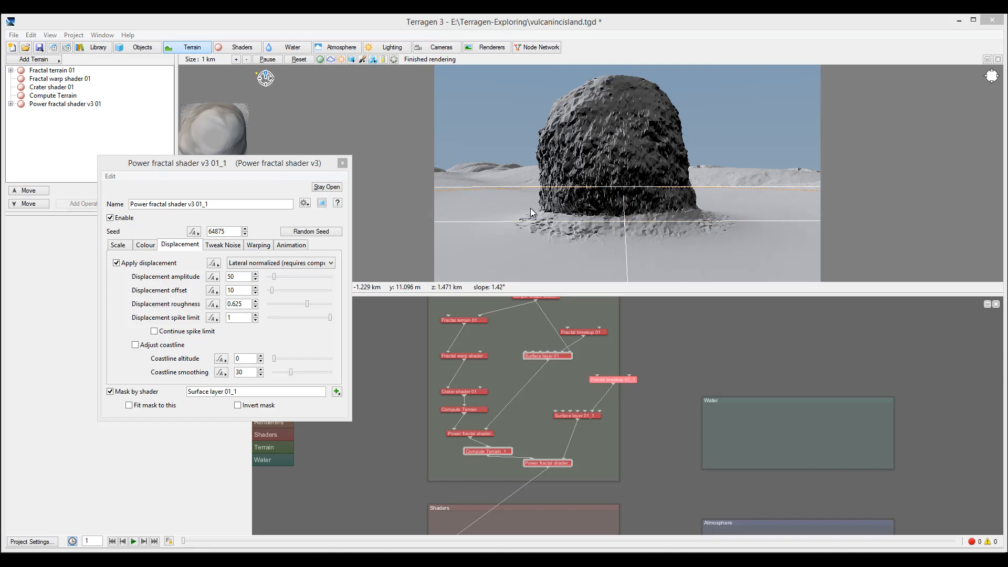
pyautogui.moveTo(584, 137)
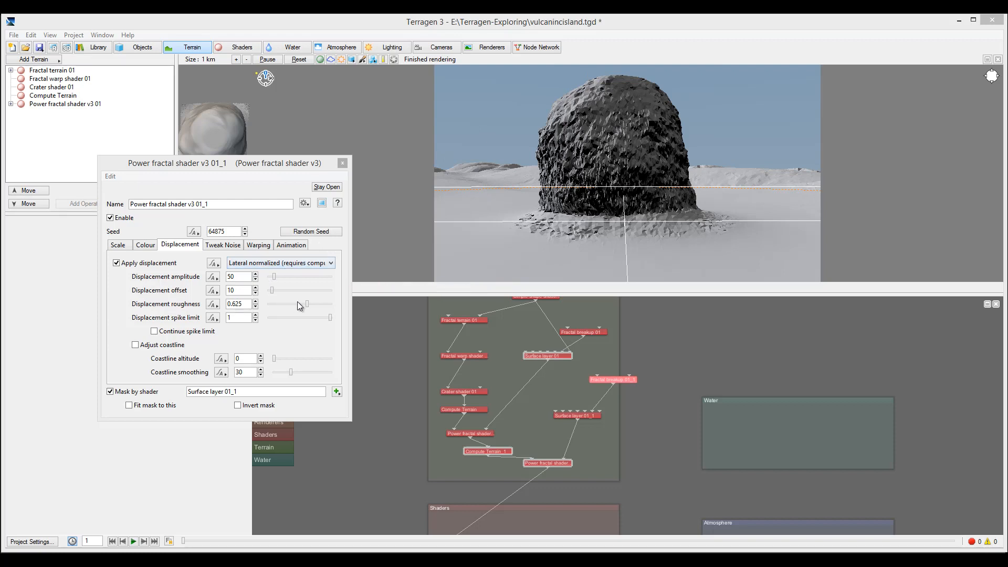
pyautogui.moveTo(306, 303); pyautogui.dragTo(298, 304)
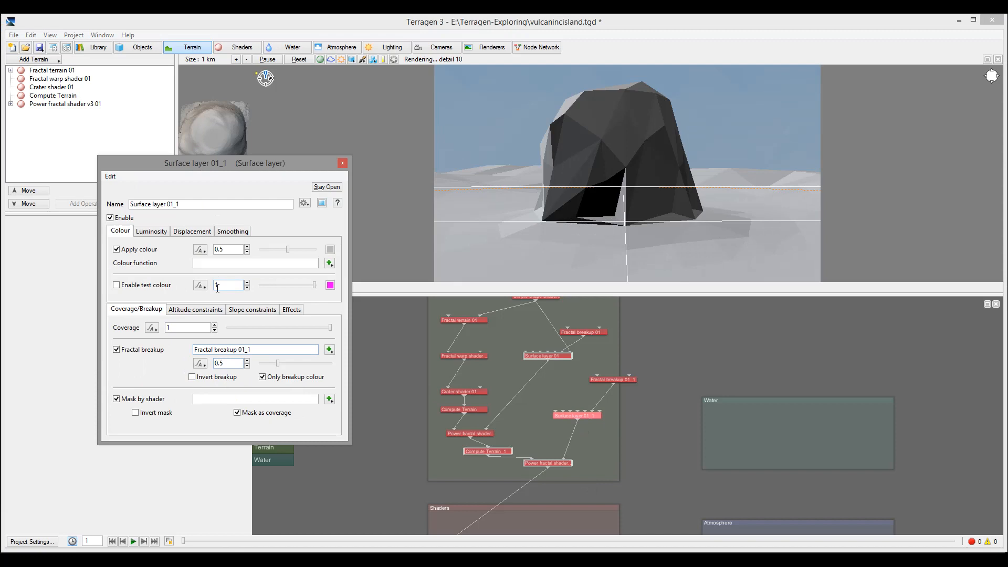
# - Limit Surface layer 01_1 to minimum altitude 100 with a fuzzy zone of 100
pyautogui.click(195, 309)
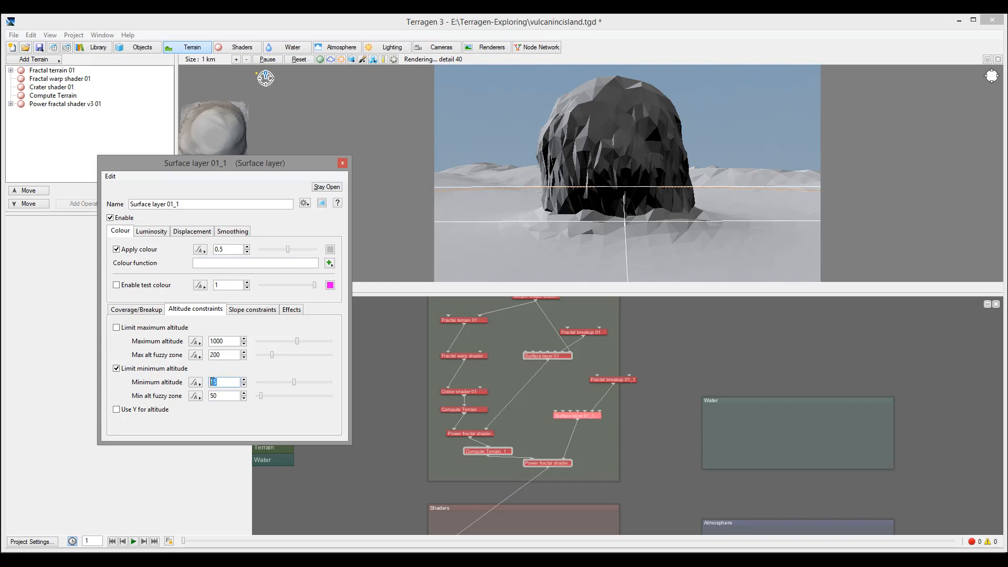
pyautogui.write('100')
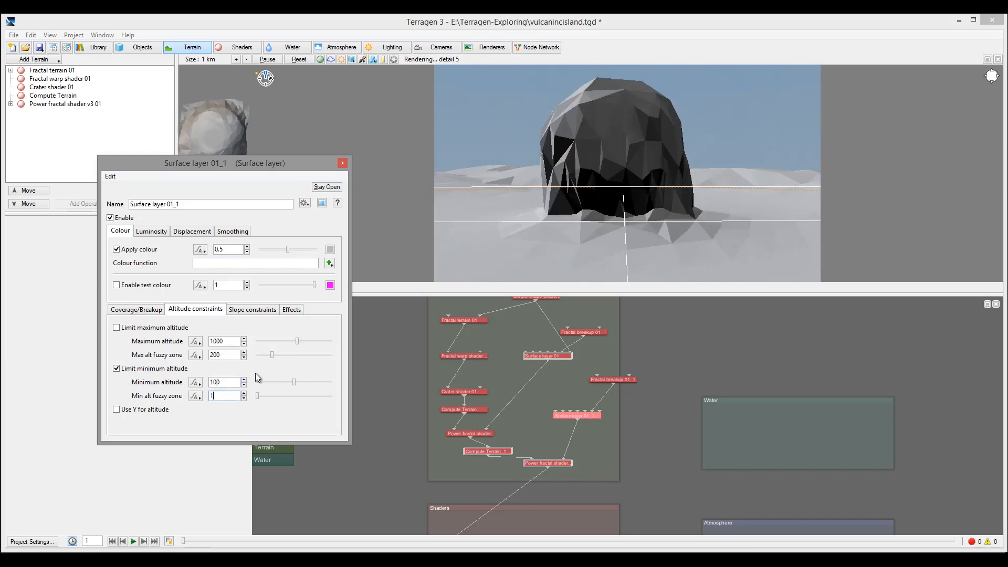
pyautogui.write('100')
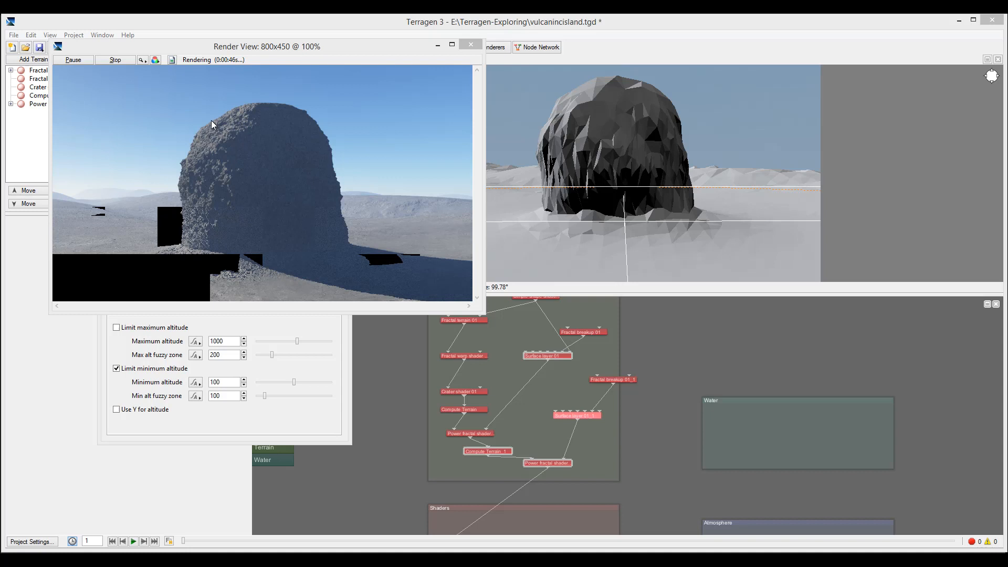
pyautogui.moveTo(195, 197)
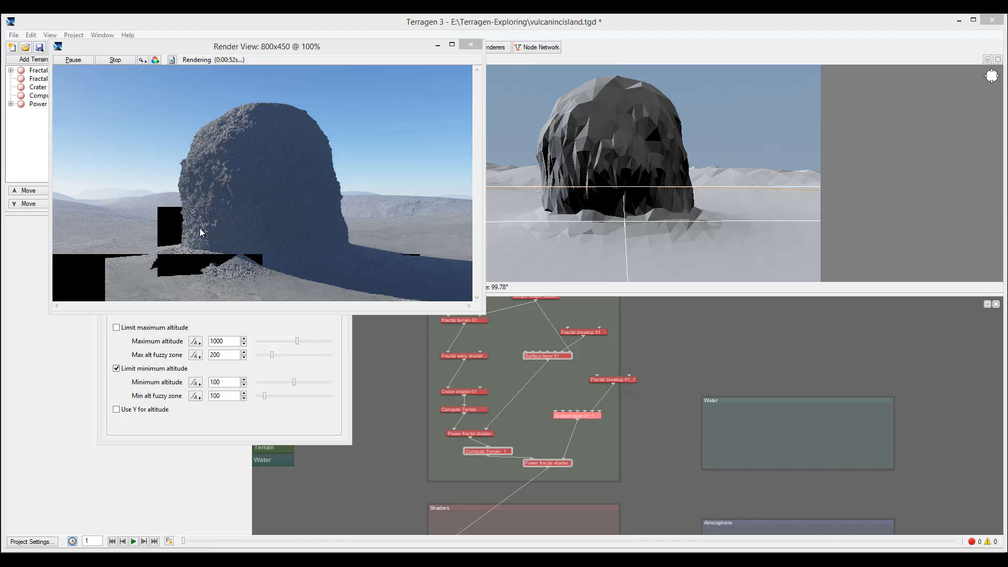
# - Launch an 800x450 preview render of the rock scene from the render node
pyautogui.click(471, 45)
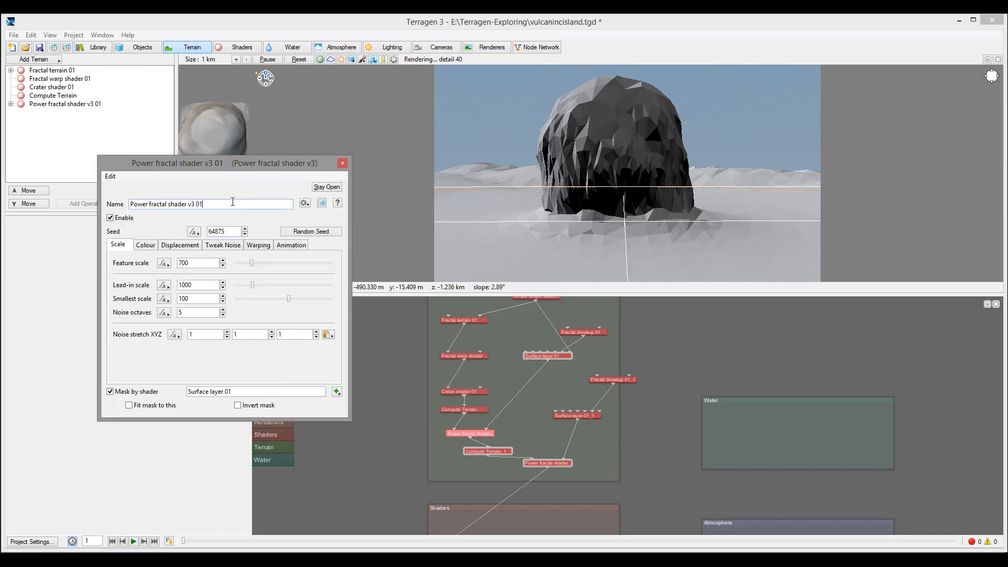
# - Rename Power fractal shader v3 01 to RockLargeShape, correcting a typo along the way
pyautogui.rightClick(209, 204)
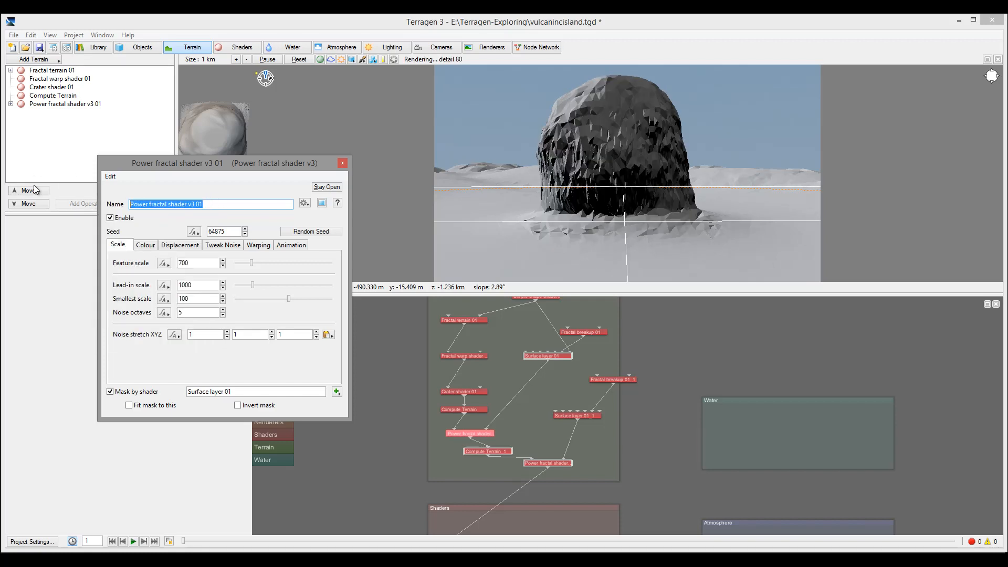
pyautogui.write('RockLargeShapo')
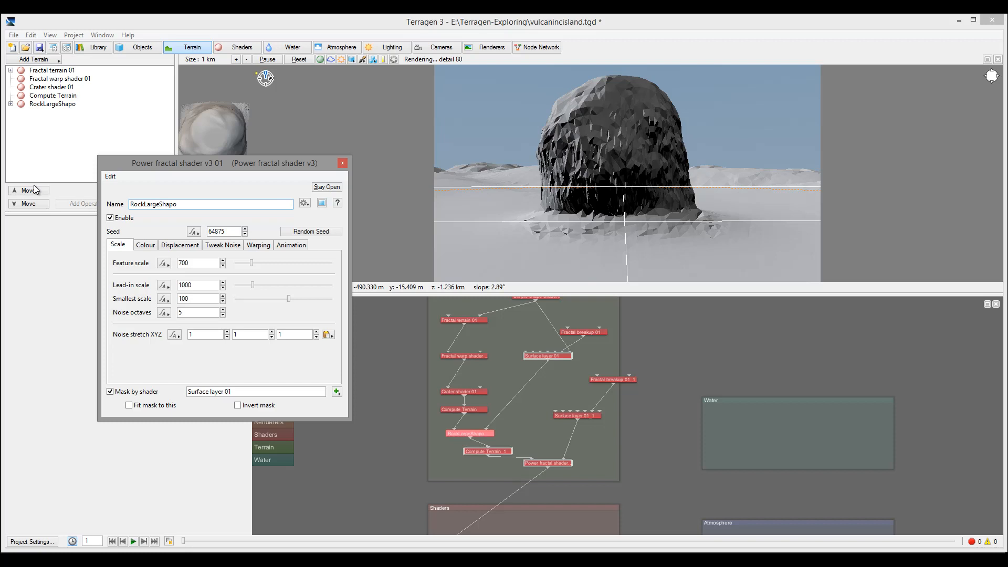
pyautogui.press('Backspace')
pyautogui.write('e')
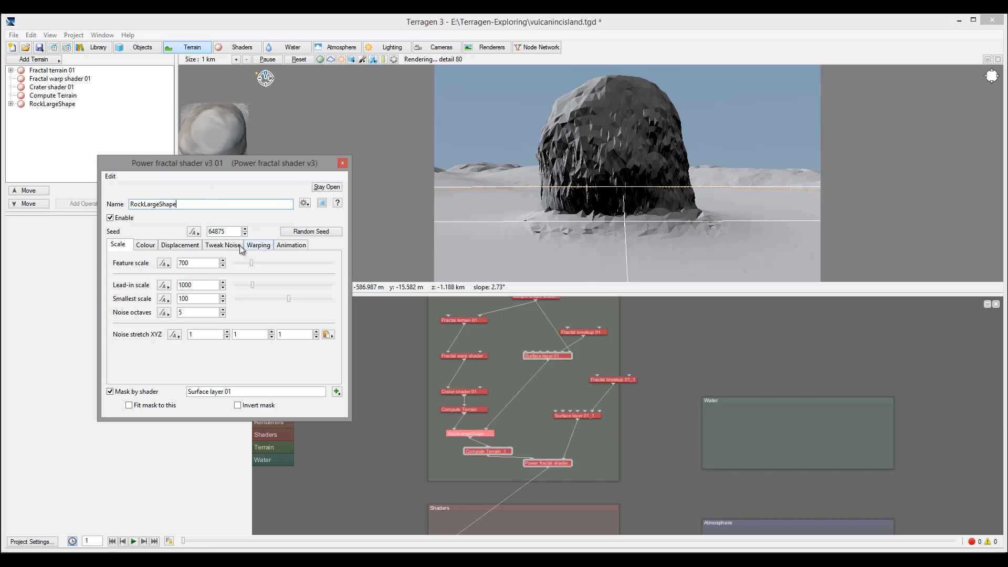
pyautogui.click(180, 245)
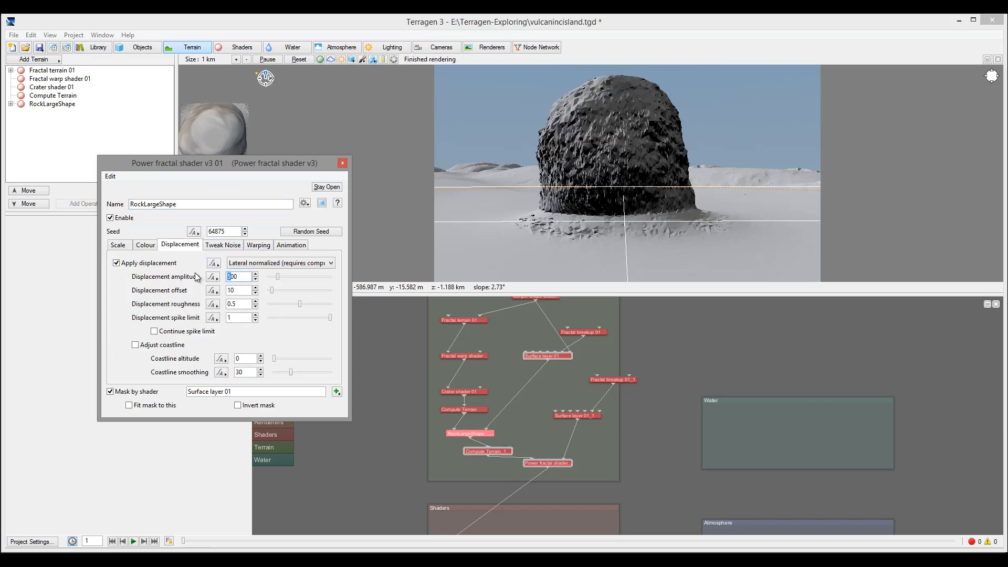
# - Give RockLargeShape feature scale 500, displacement offset about 0.95 and displacement amplitude 1000
pyautogui.write('800')
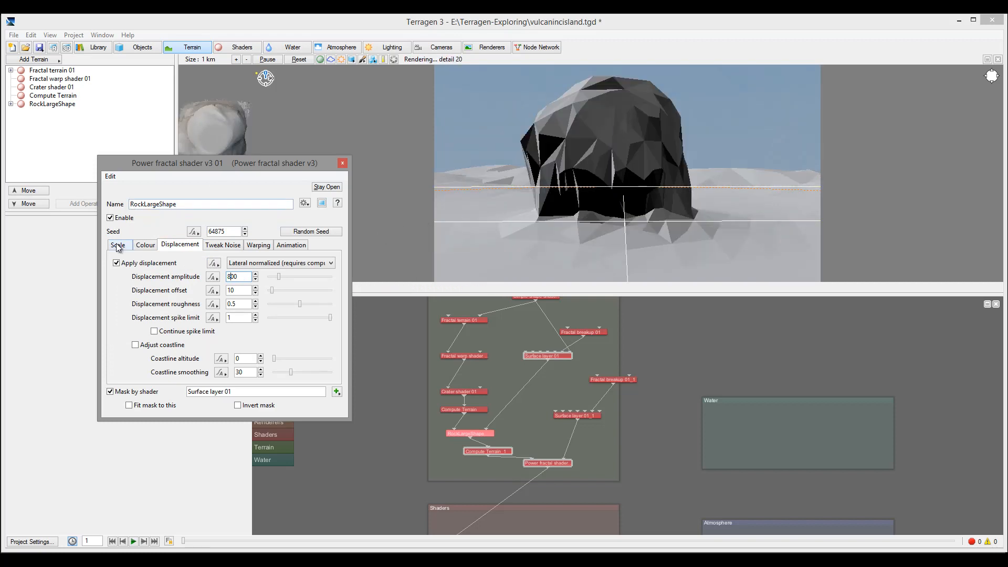
pyautogui.click(117, 245)
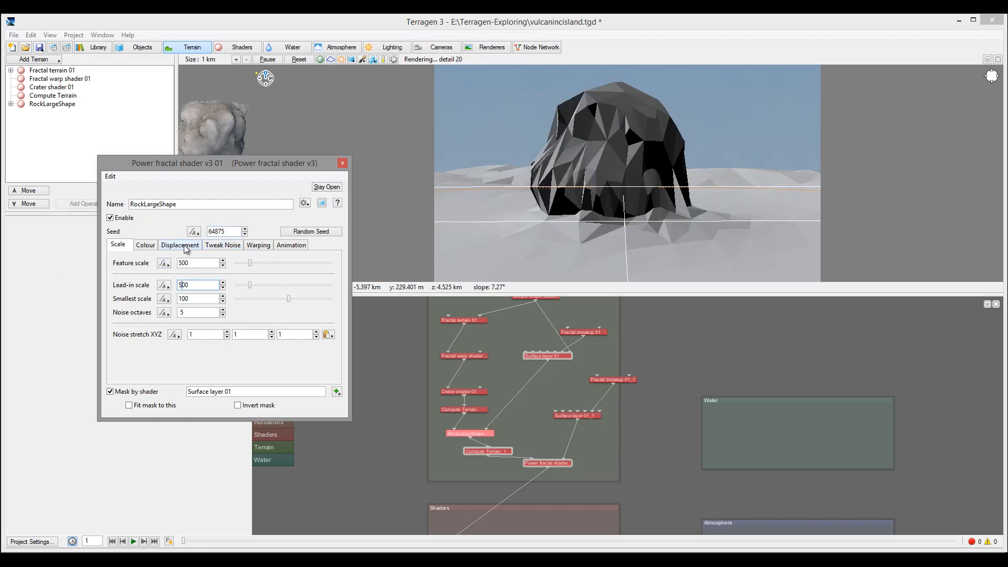
pyautogui.click(180, 244)
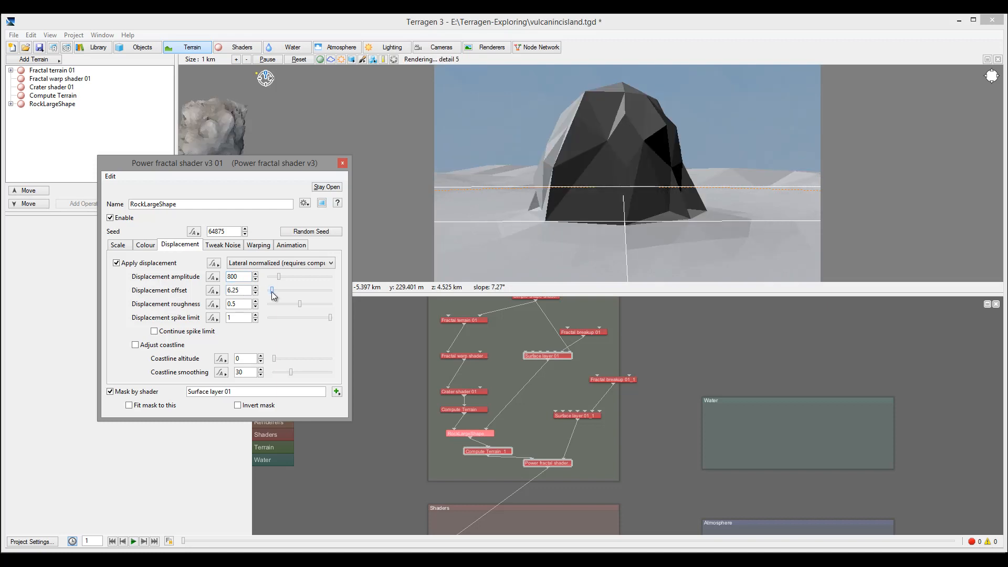
pyautogui.moveTo(279, 289); pyautogui.dragTo(270, 290)
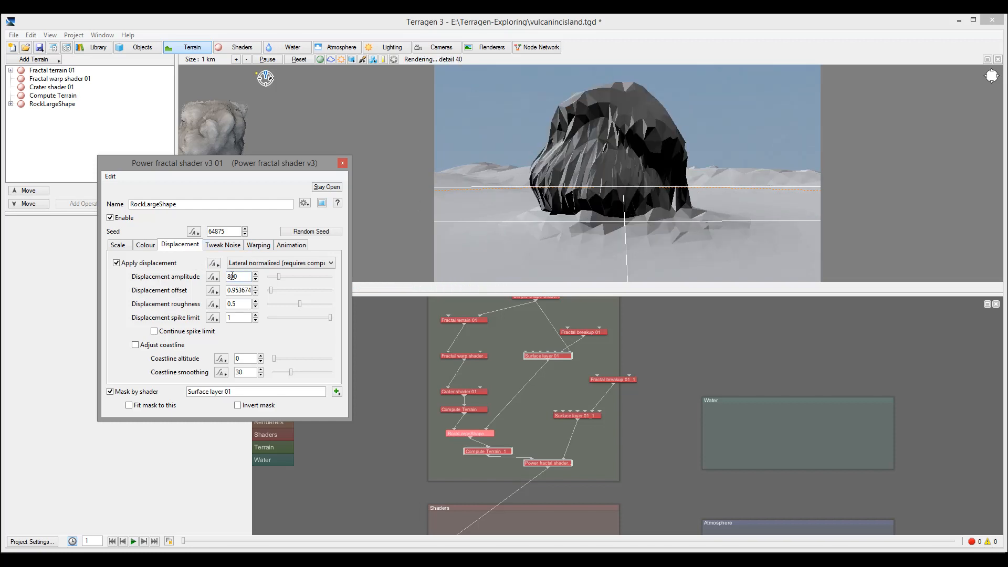
pyautogui.write('1000')
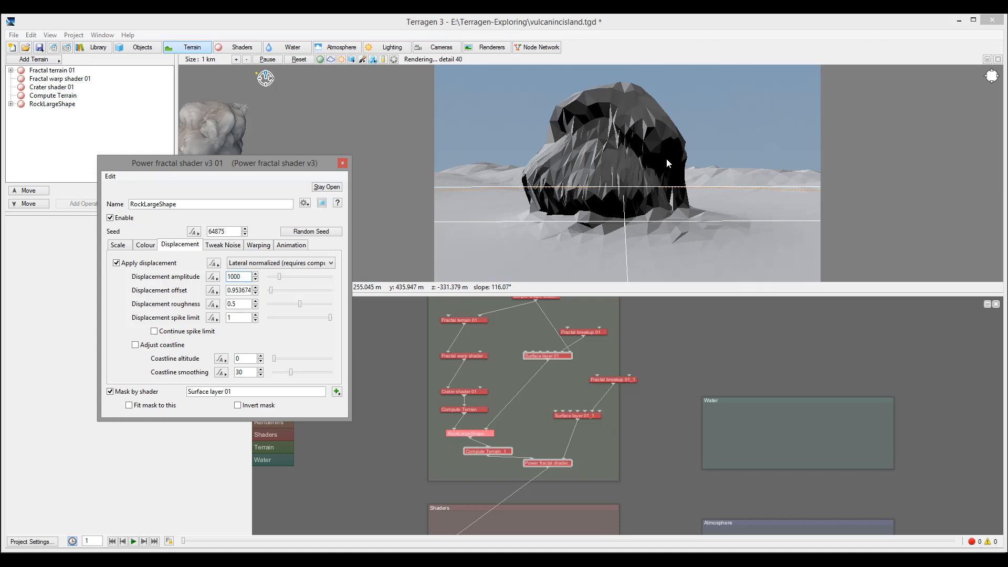
# - Drag RockLargeShape's gully smoothing down to about 0.33
pyautogui.click(223, 245)
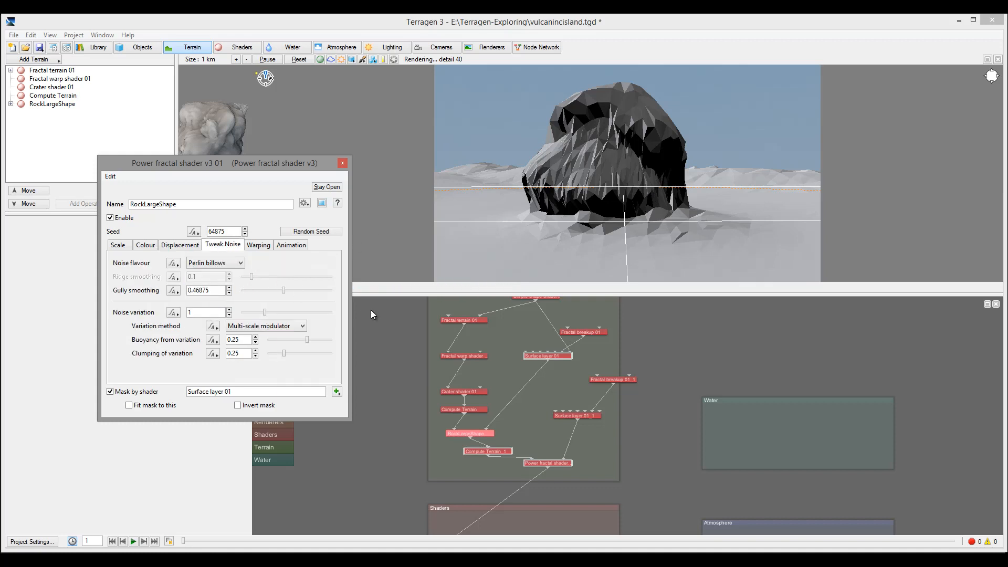
pyautogui.moveTo(284, 290); pyautogui.dragTo(273, 290)
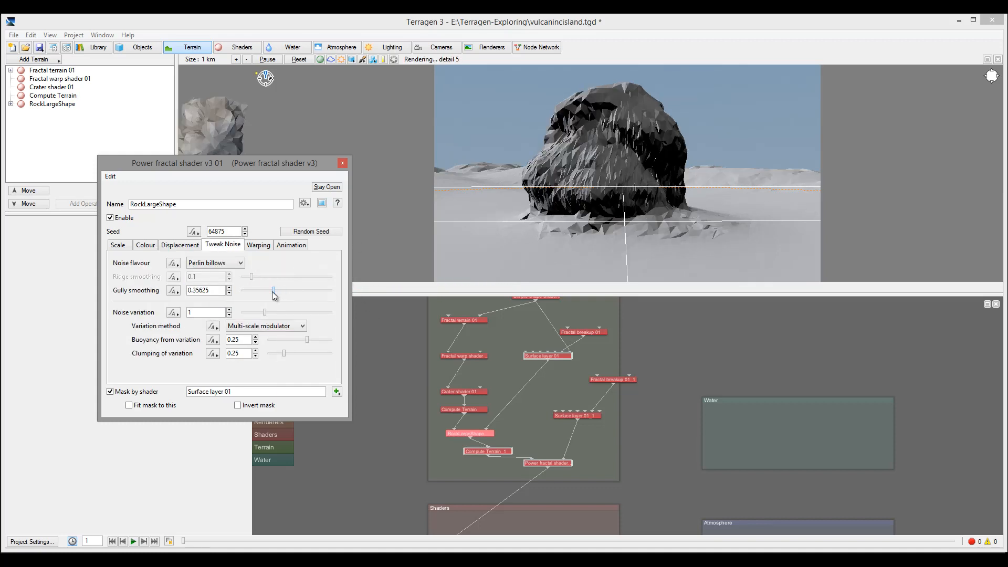
pyautogui.moveTo(272, 290); pyautogui.dragTo(268, 290)
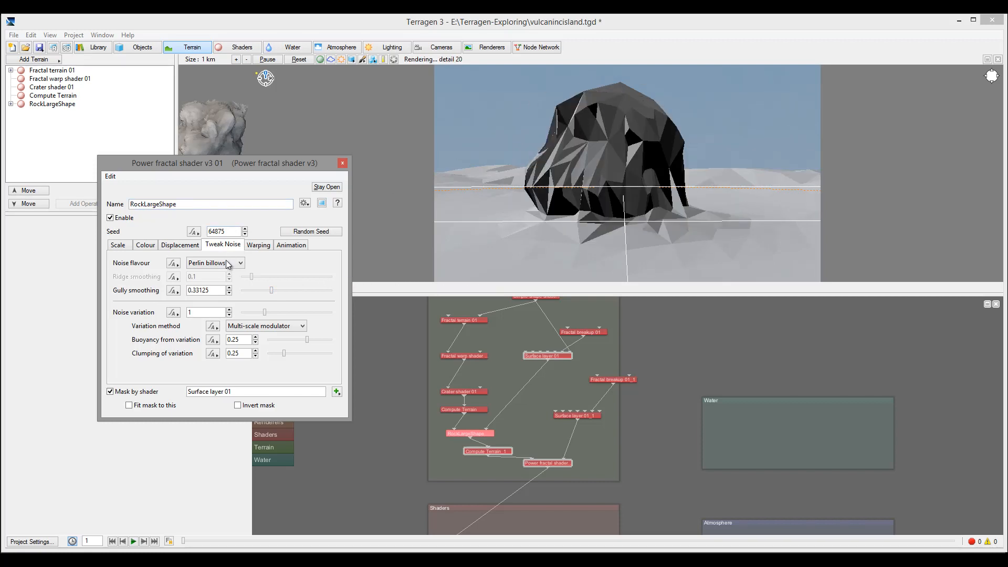
# - Try Voronoi billows noise, revert to Perlin billows, and review the warping settings
pyautogui.click(239, 262)
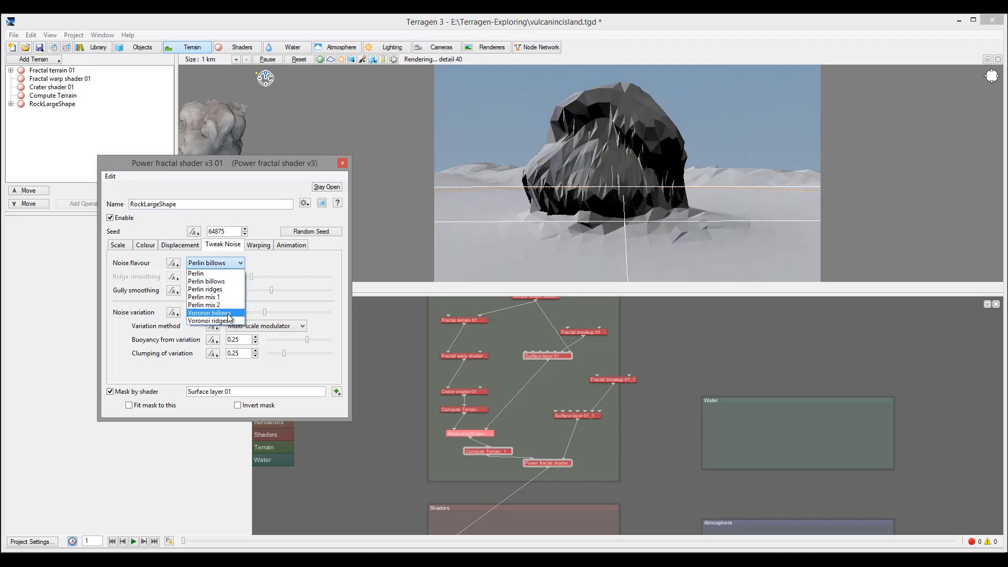
pyautogui.click(210, 312)
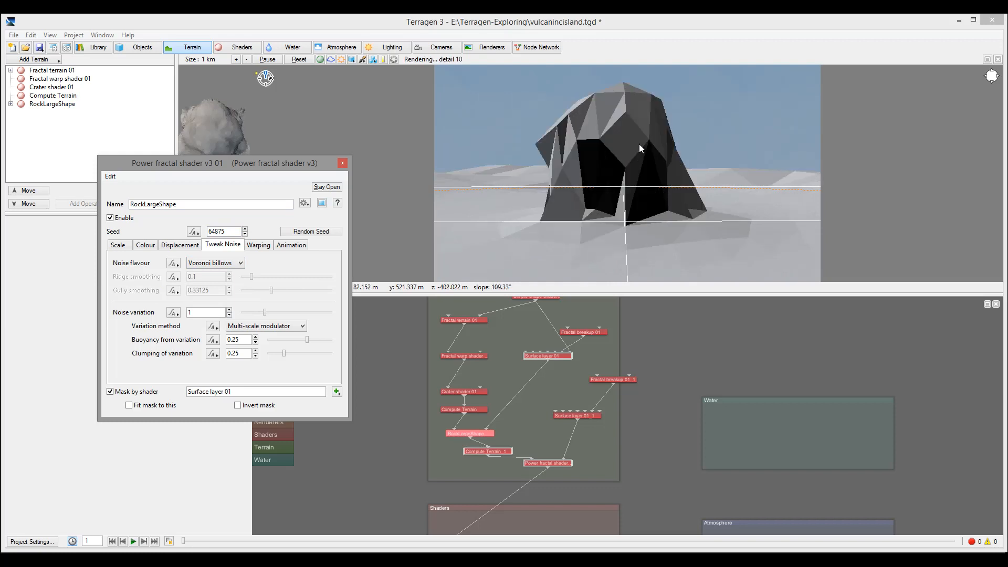
pyautogui.click(242, 263)
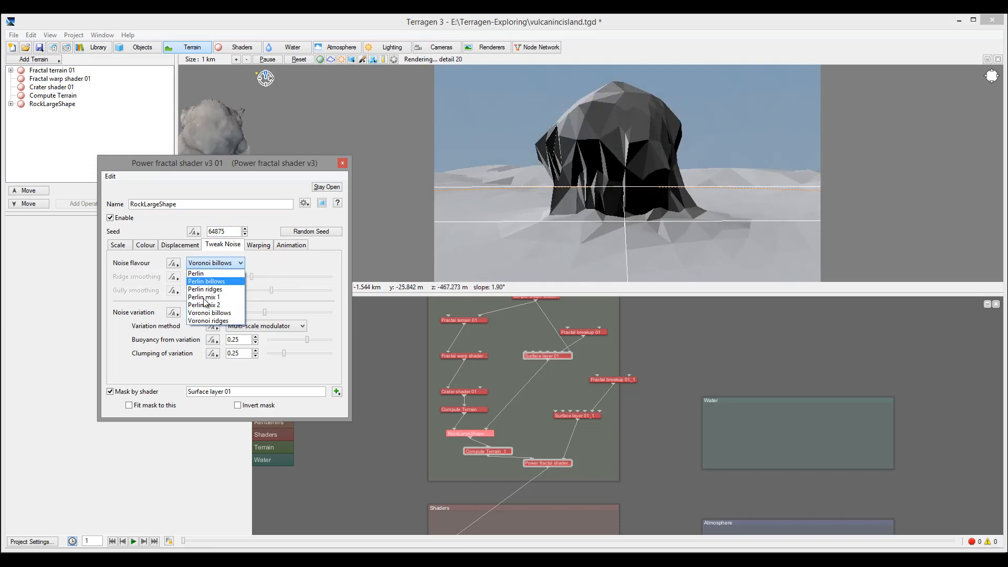
pyautogui.click(205, 281)
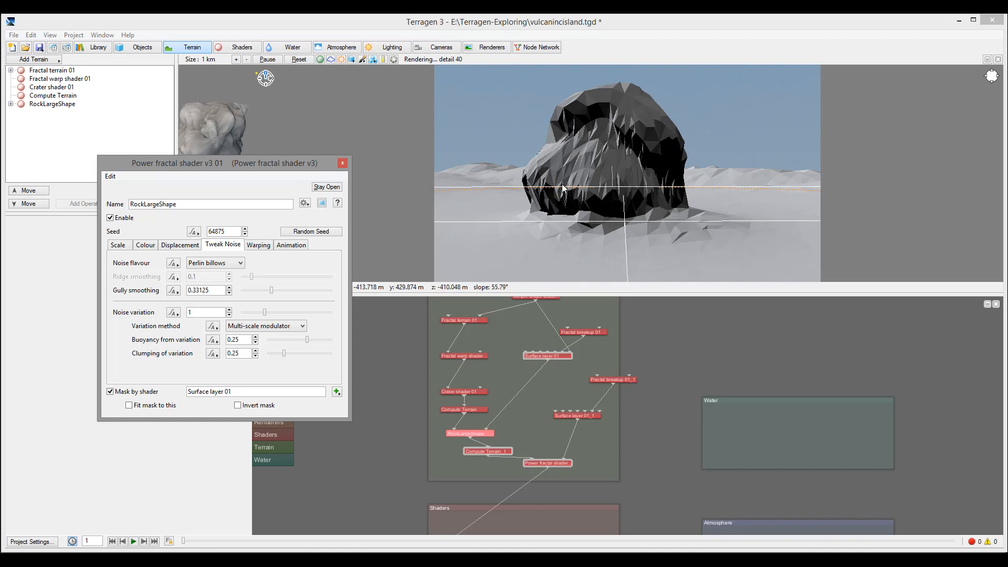
pyautogui.click(257, 246)
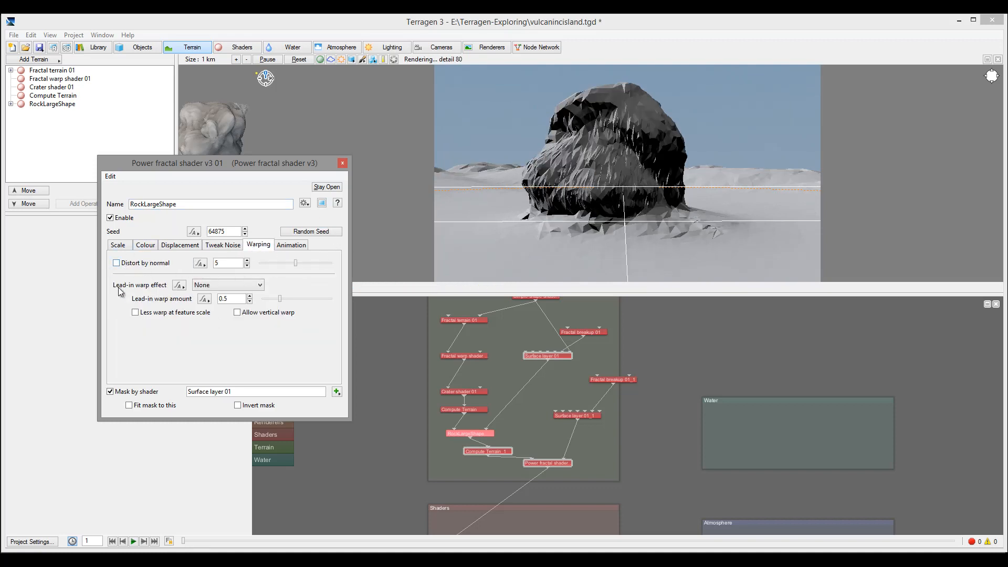
pyautogui.moveTo(620, 125)
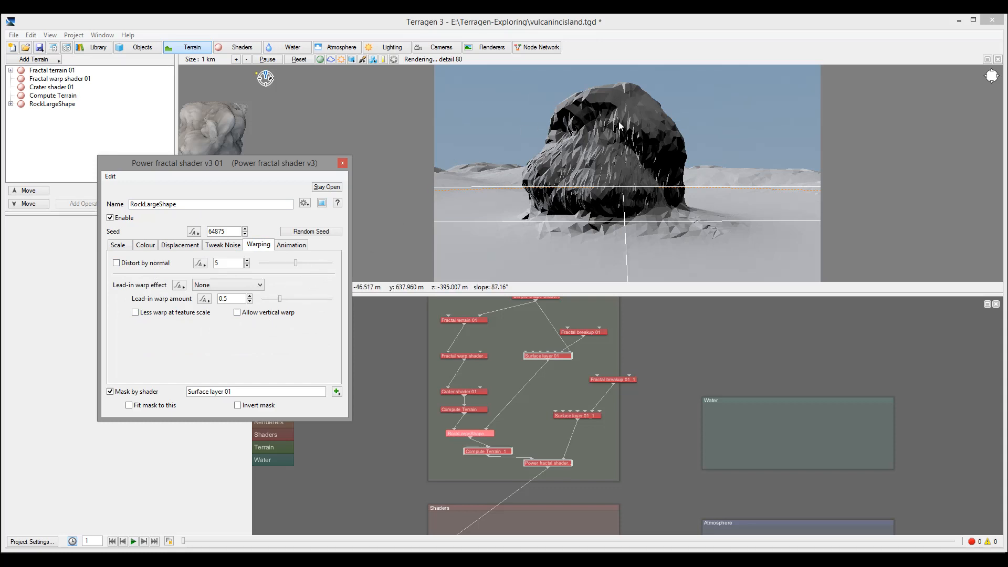
pyautogui.moveTo(307, 171)
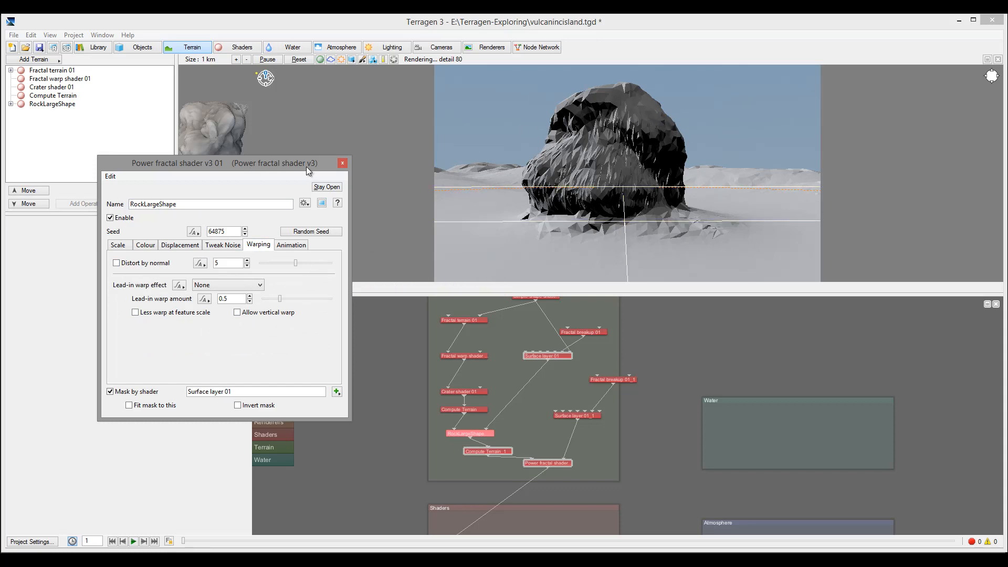
pyautogui.click(547, 463)
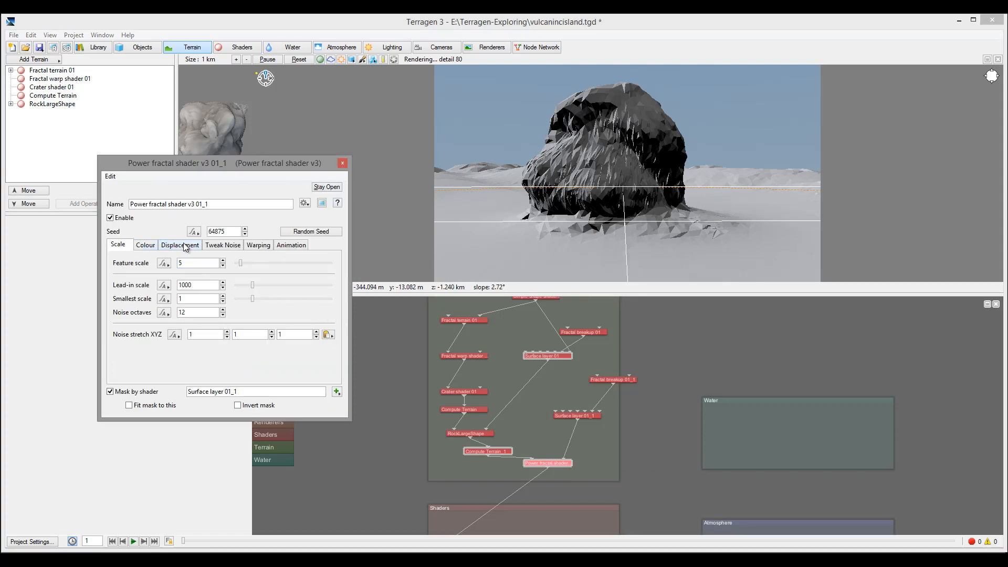
# - Set the detail fractal to amplitude 1, feature scale 15, lead-in 500, roughness about 0.24
pyautogui.click(180, 245)
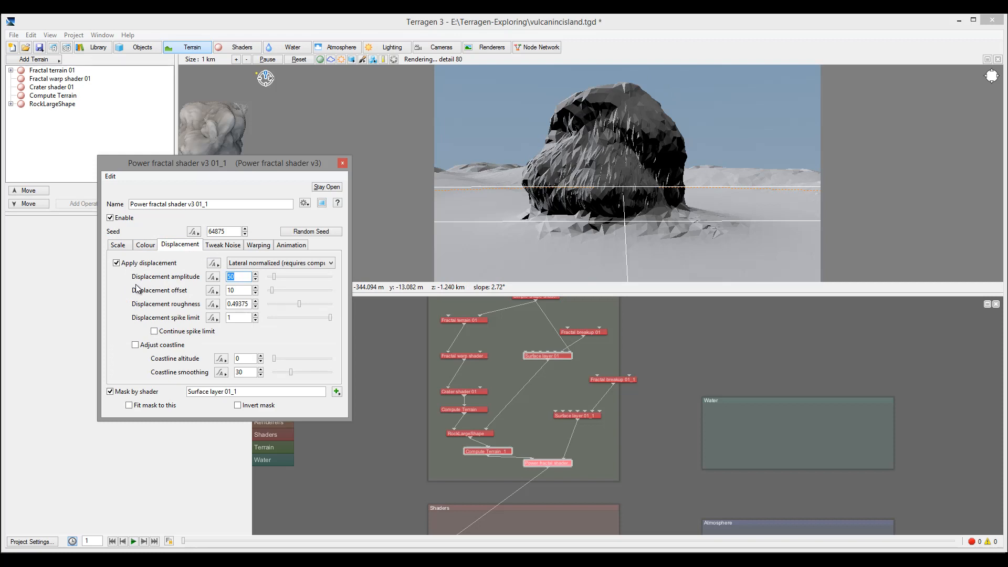
pyautogui.write('1')
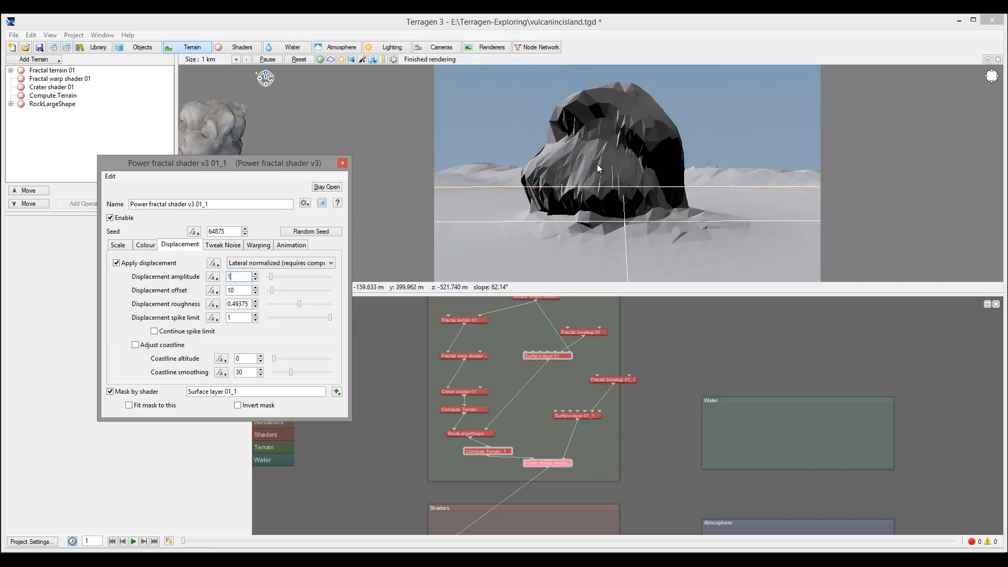
pyautogui.click(118, 245)
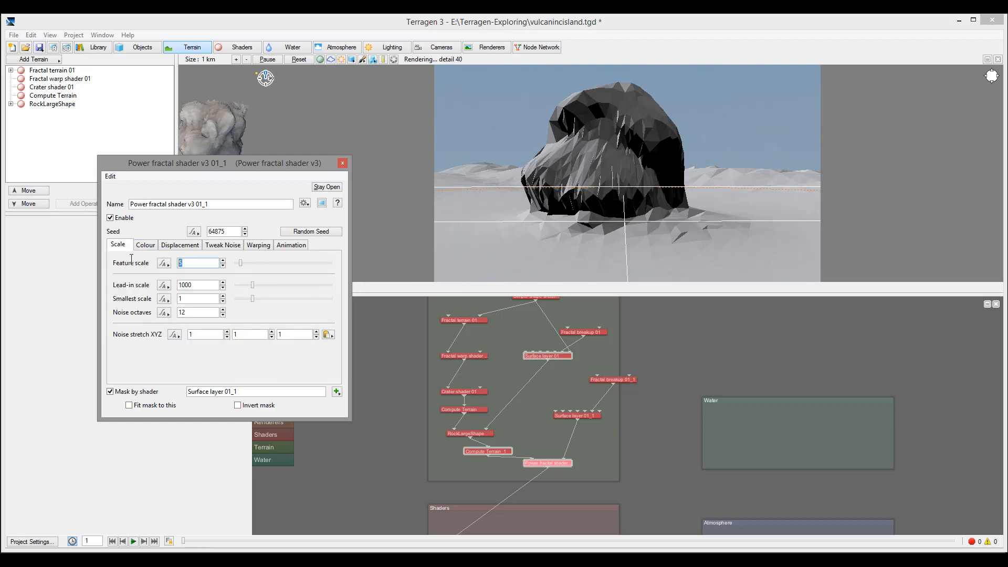
pyautogui.write('15')
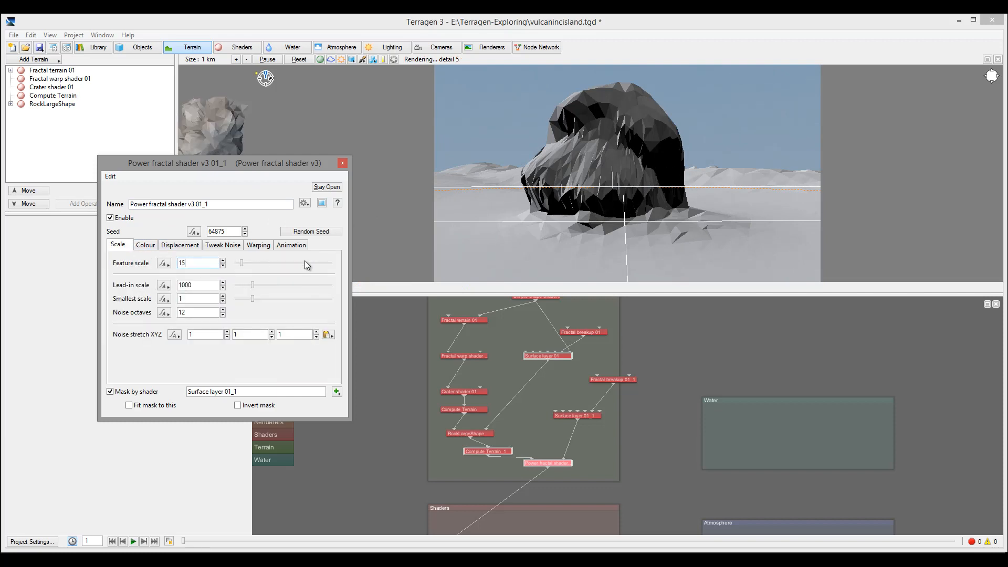
pyautogui.click(196, 284)
pyautogui.write('500')
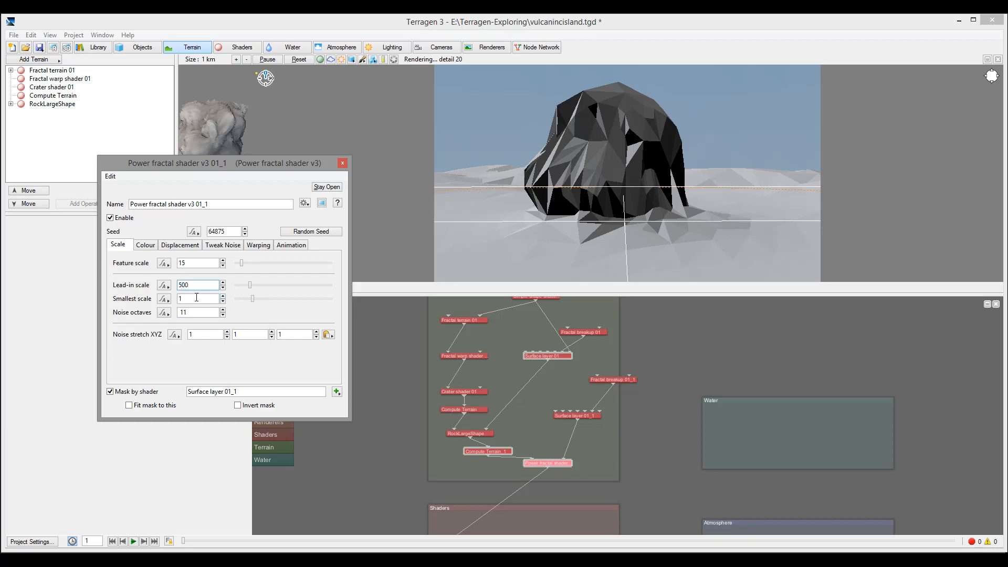
pyautogui.click(179, 245)
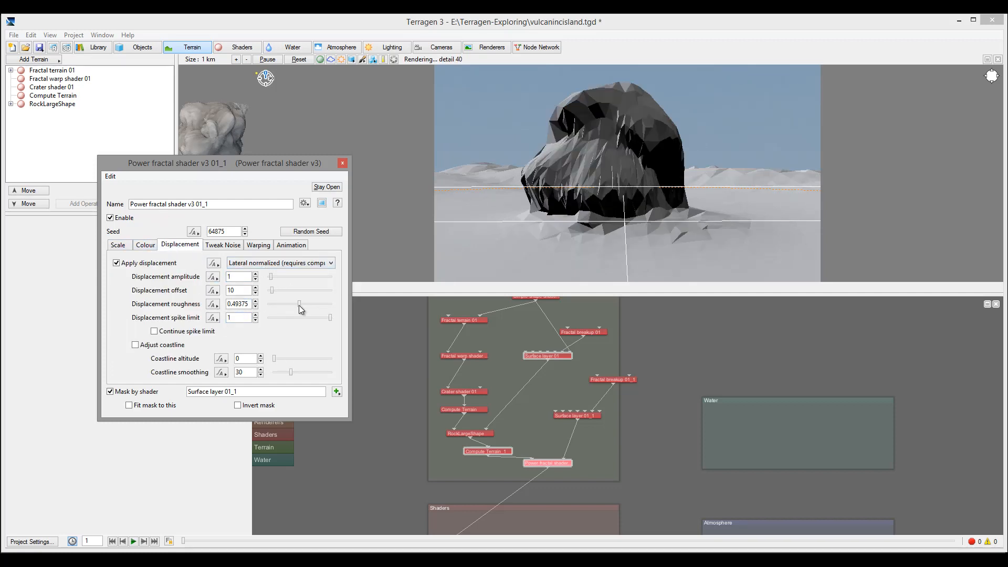
pyautogui.moveTo(297, 304); pyautogui.dragTo(283, 303)
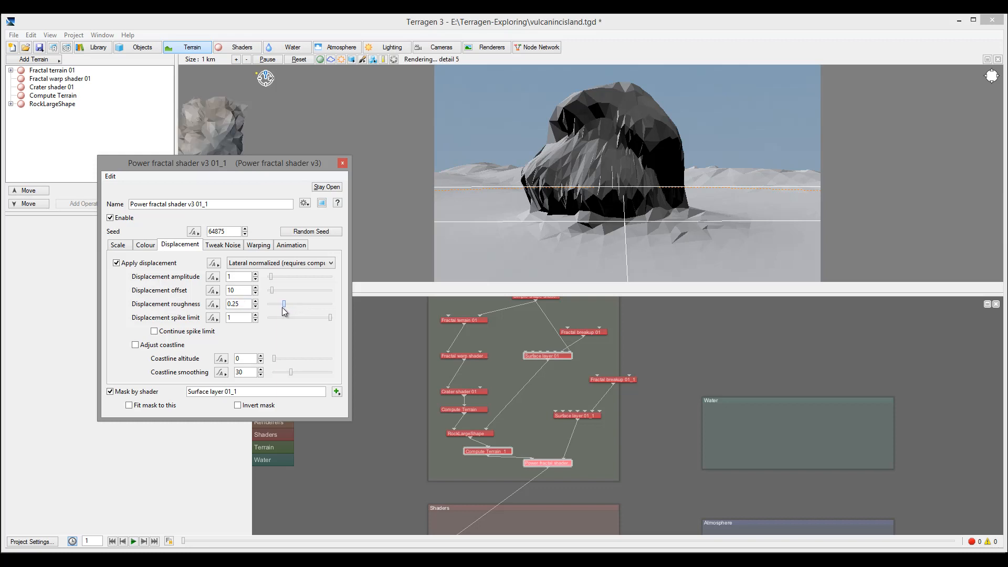
pyautogui.moveTo(283, 303); pyautogui.dragTo(279, 303)
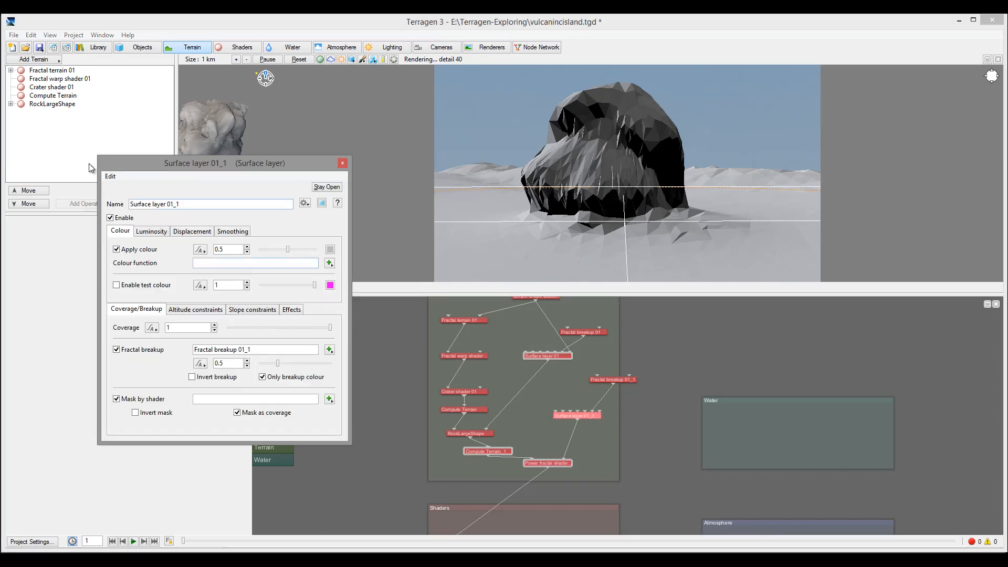
# - Set Surface layer 01_1's minimum altitude constraint to 300
pyautogui.click(195, 309)
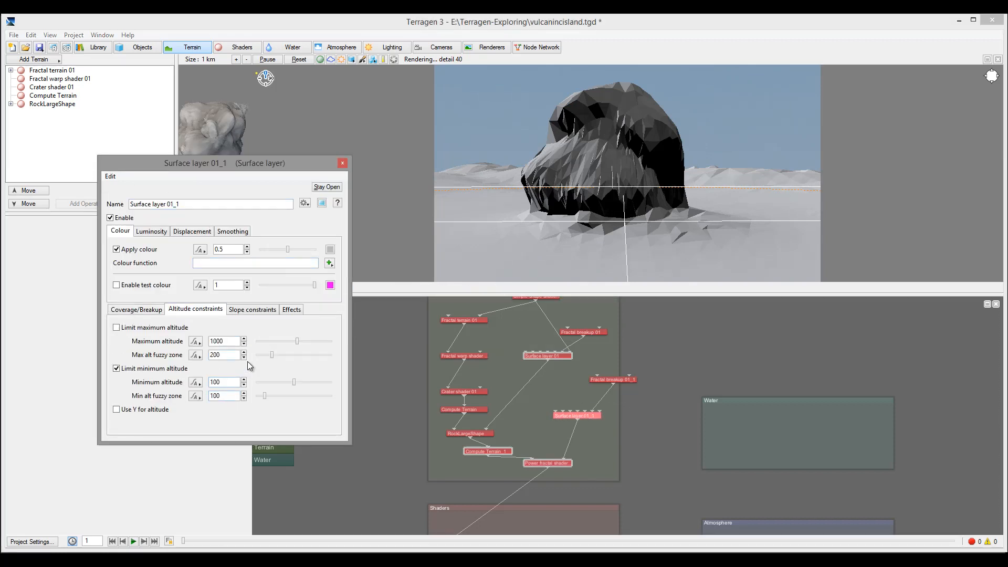
pyautogui.click(222, 381)
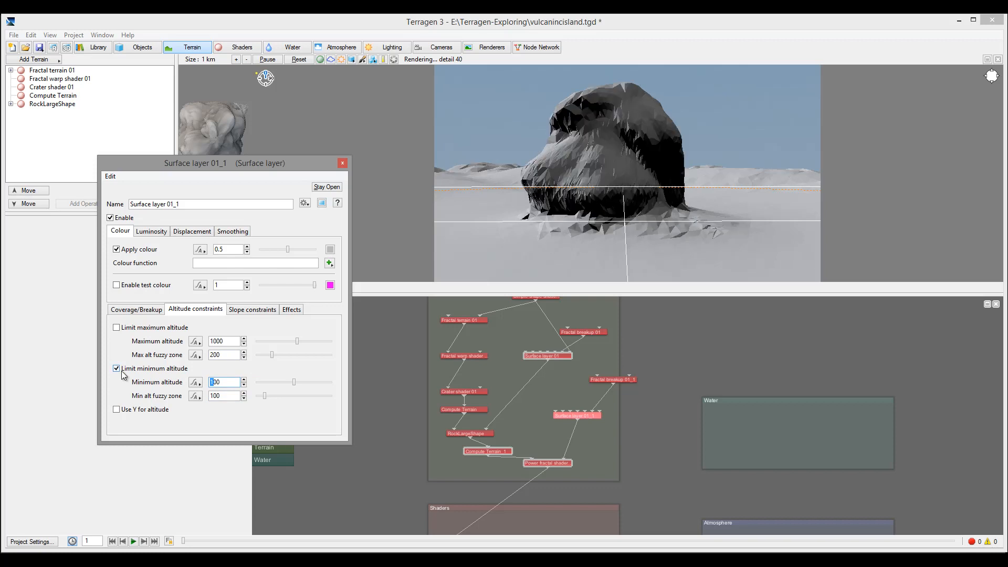
pyautogui.write('300')
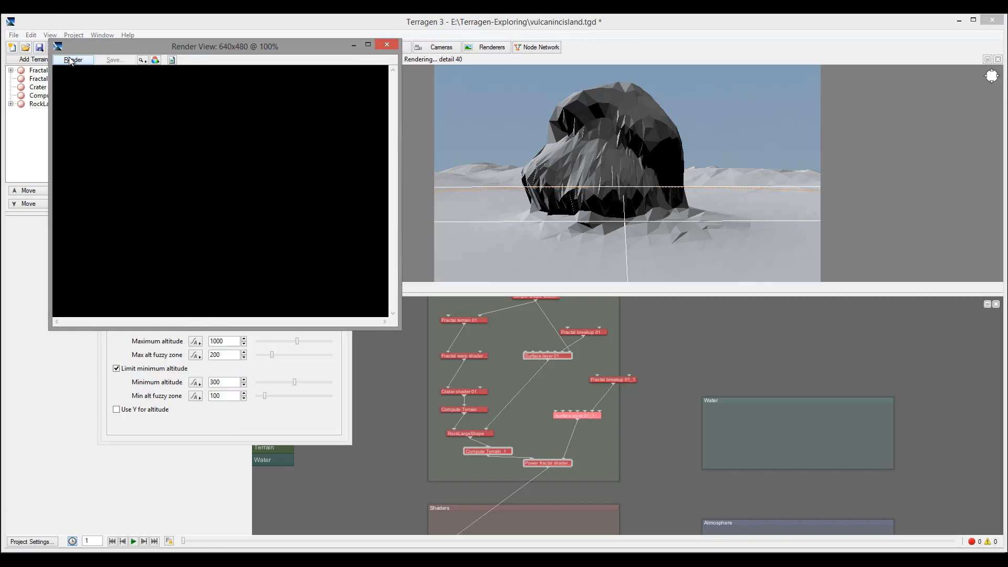
# - Render a preview of the volcanic rock scene to check its surface detail
pyautogui.click(72, 59)
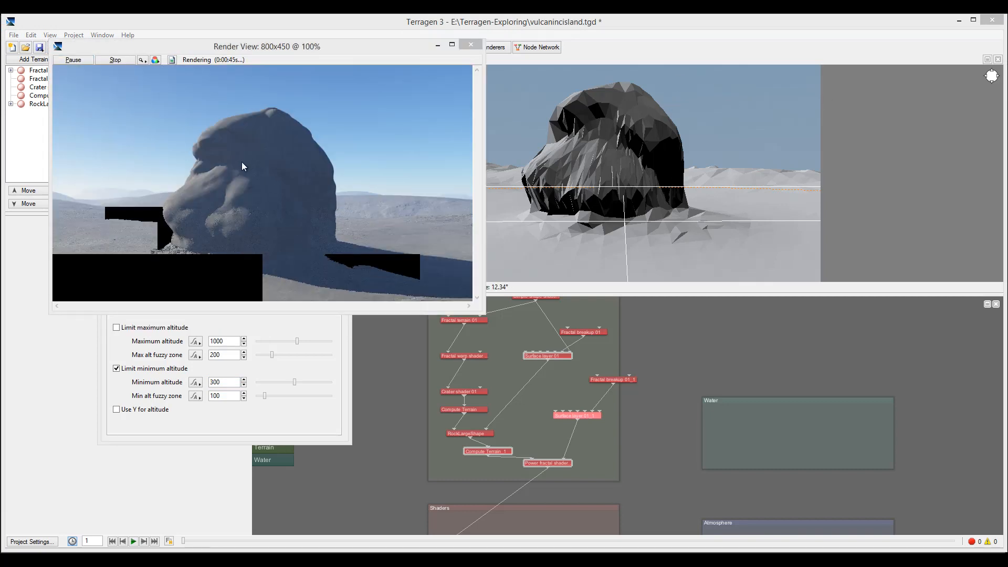
pyautogui.moveTo(227, 203)
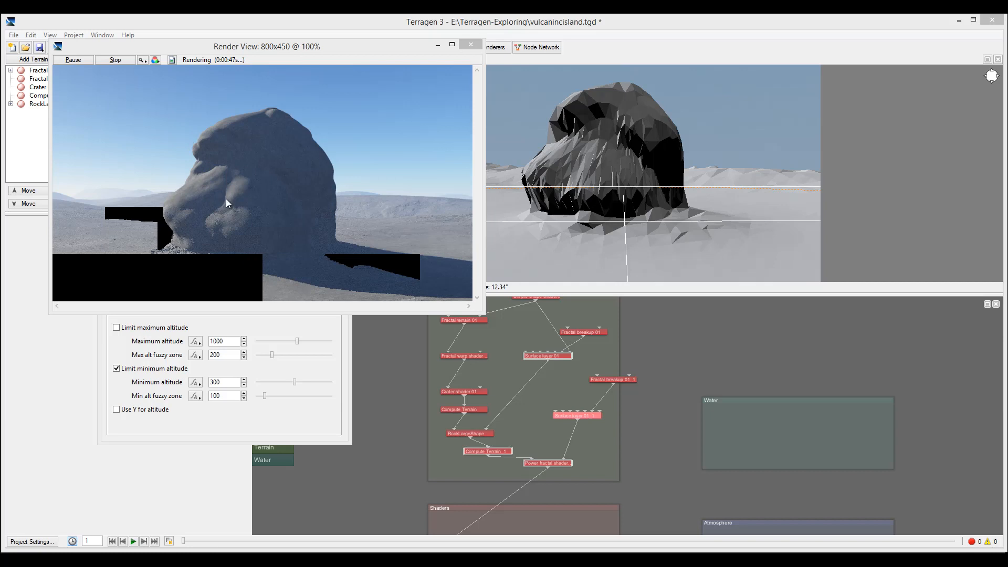
pyautogui.moveTo(268, 103)
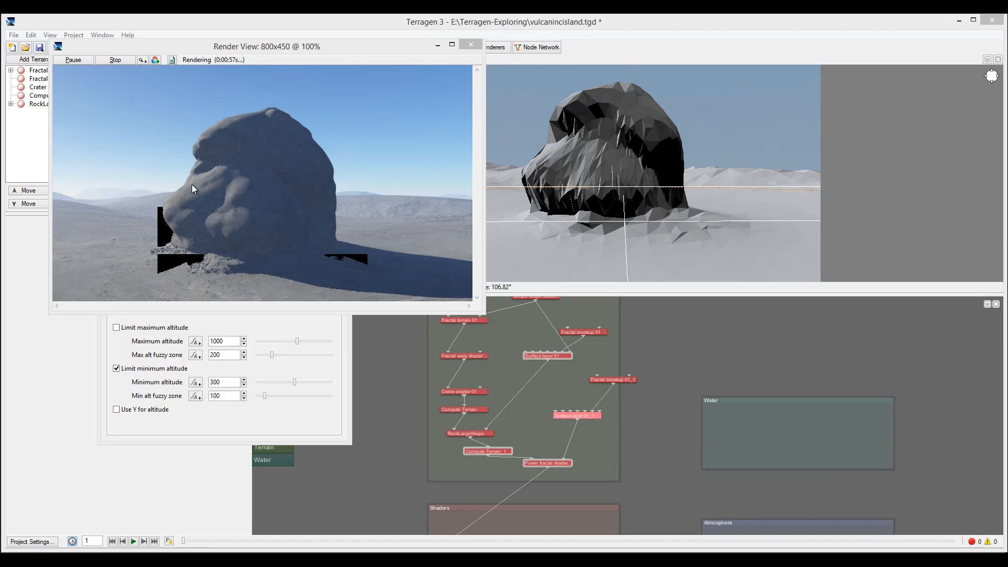
pyautogui.click(470, 44)
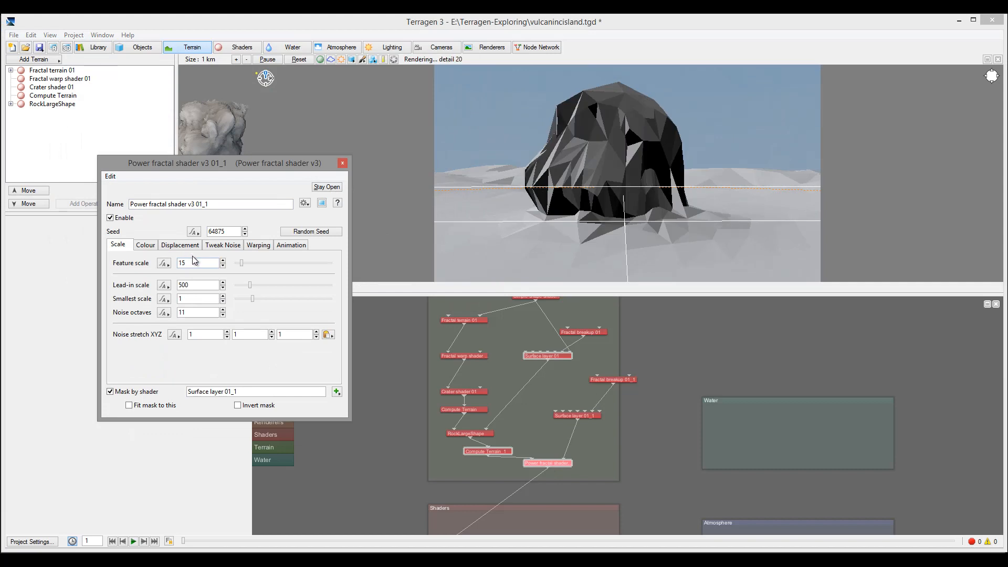
# - Give Power fractal shader v3 01_1 displacement amplitude 8 and offset about 0.0015
pyautogui.click(180, 245)
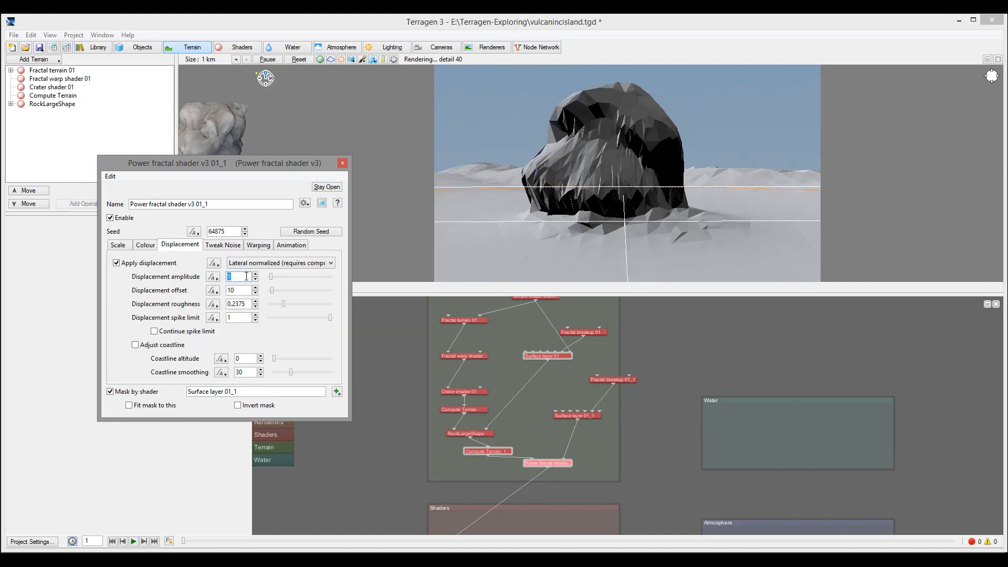
pyautogui.write('8')
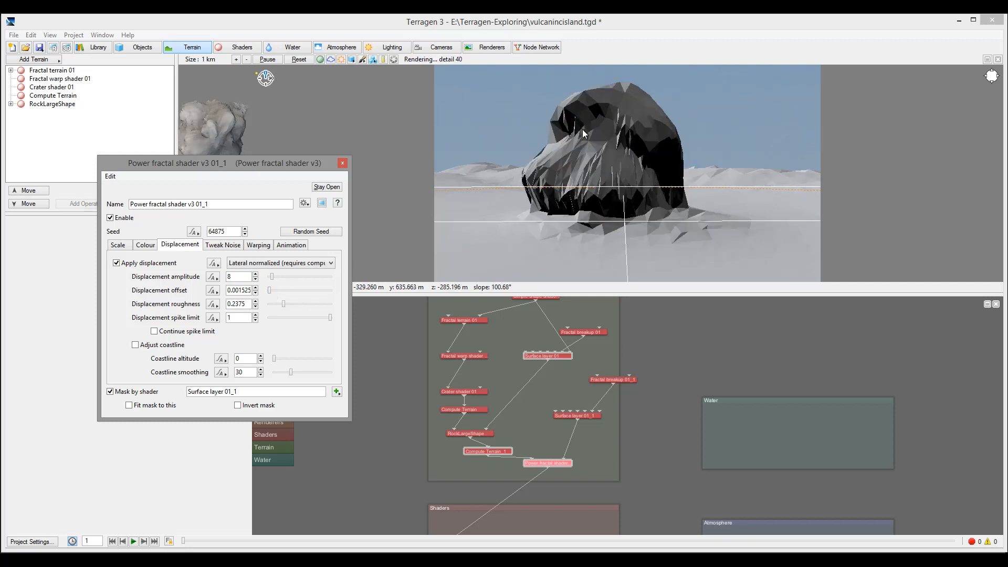
pyautogui.click(341, 163)
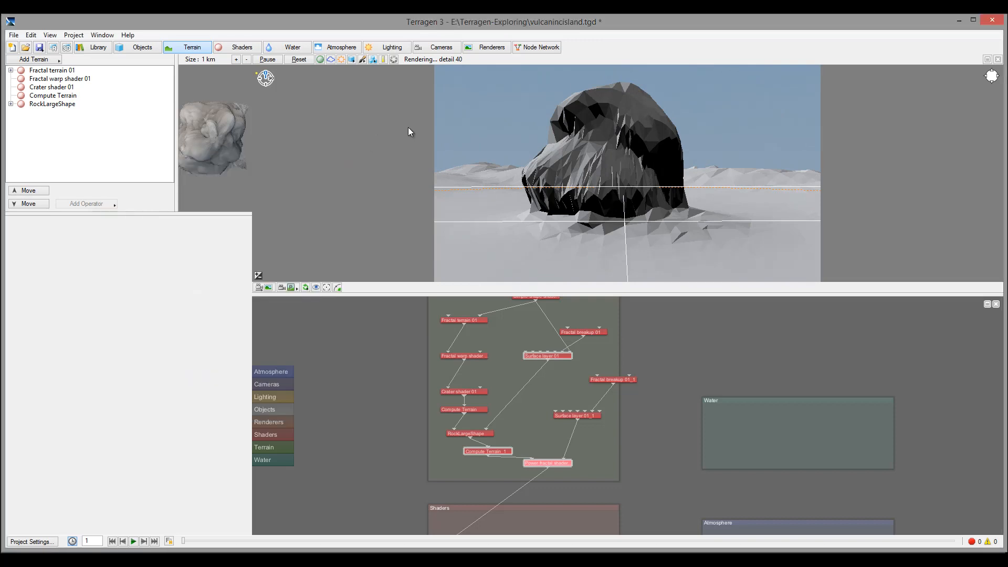
pyautogui.moveTo(533, 213)
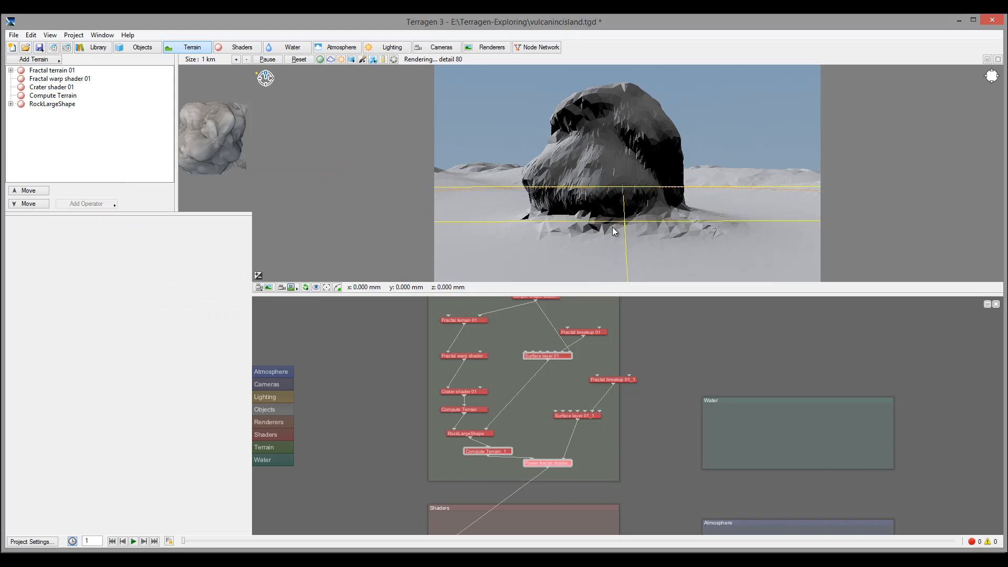
pyautogui.moveTo(693, 218)
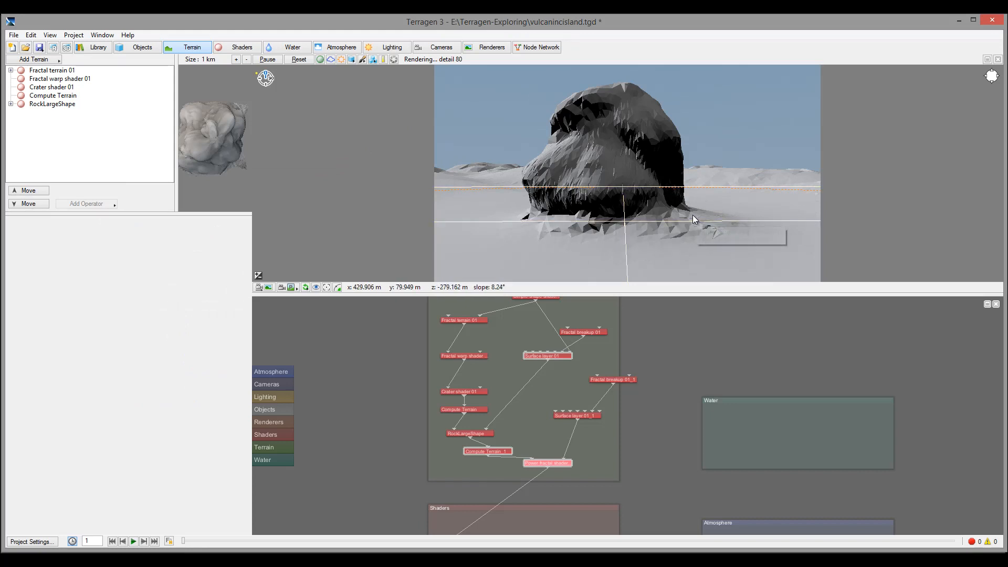